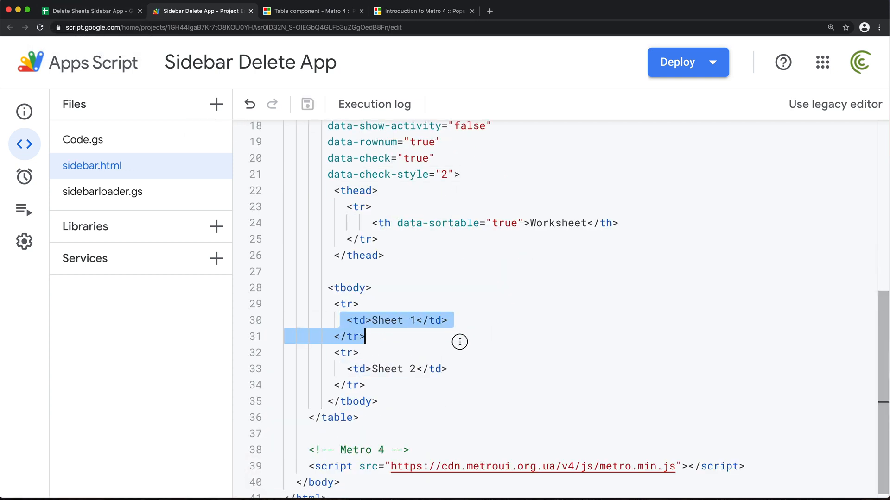
Preview the sidebar in the spreadsheet, then clear the hard-coded Sheet 1 and Sheet 2 rows from the table body
{"action": "left_click", "coordinate": [88, 11]}
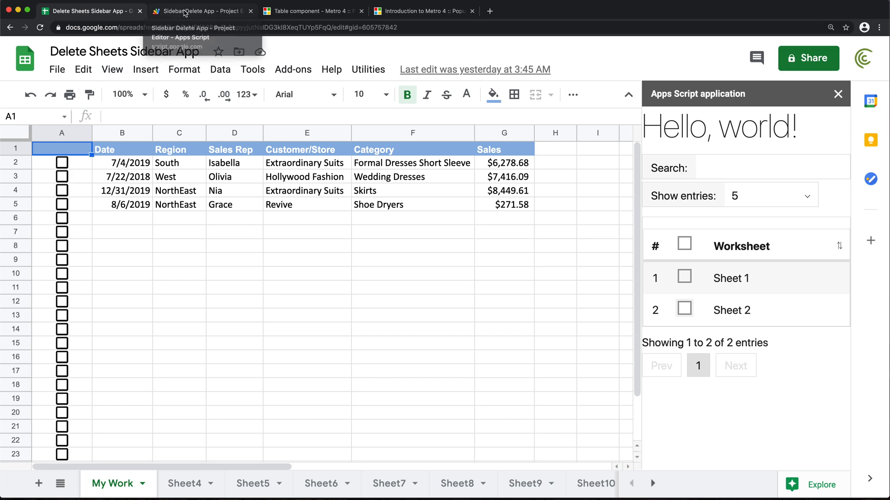
{"action": "left_click", "coordinate": [202, 12]}
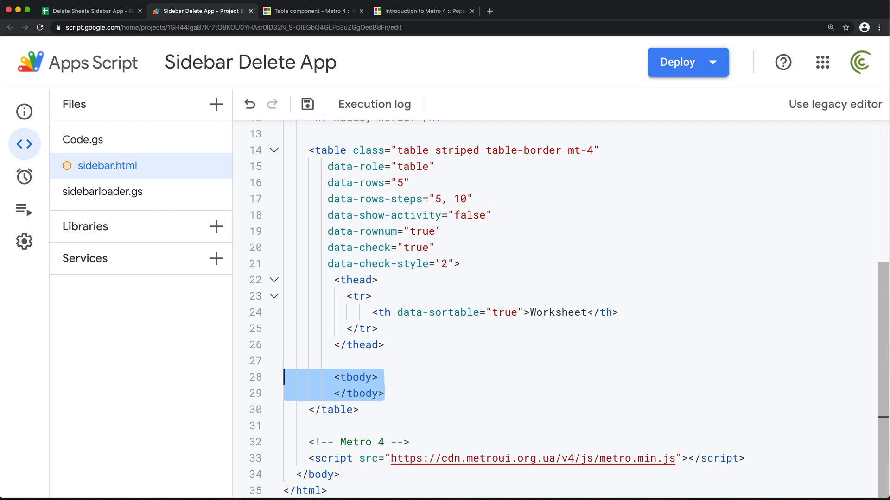
{"action": "left_click", "coordinate": [377, 360]}
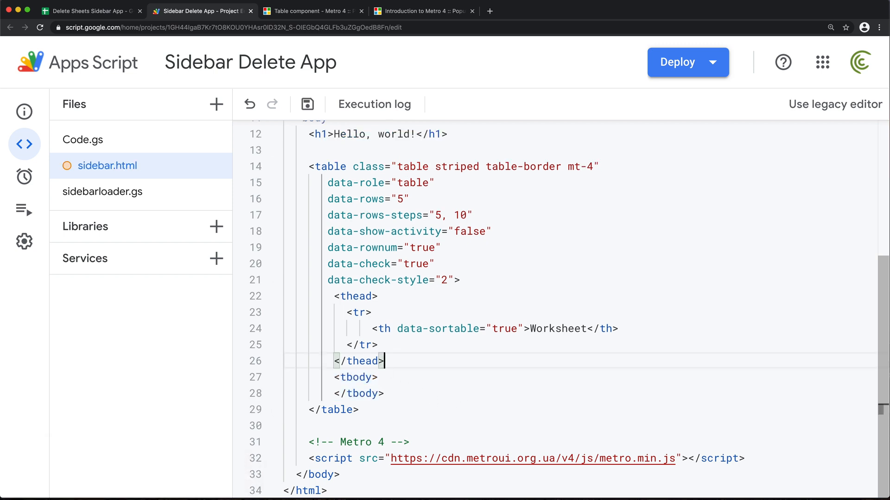
{"action": "left_click", "coordinate": [307, 104]}
{"action": "type", "text": "function get(){"}
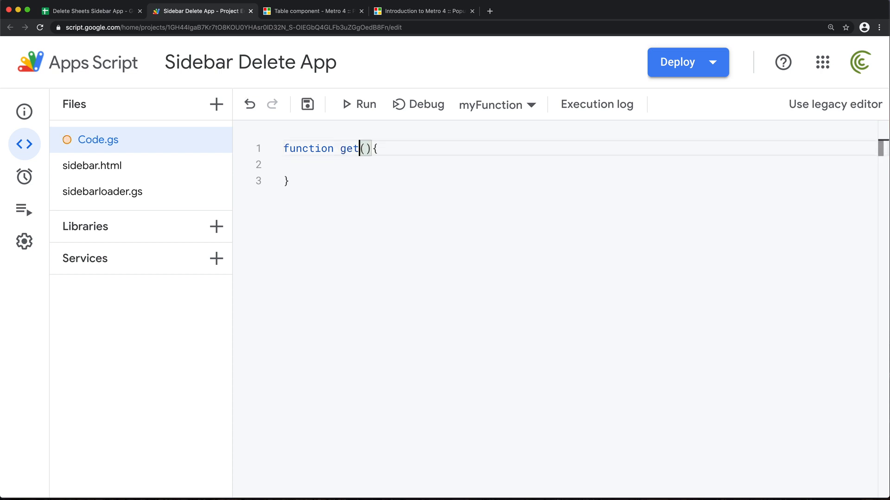
Name the function getWorksheetNames and add const ss = SpreadsheetApp.getActiveSpreadsheet()
{"action": "type", "text": "Workshe"}
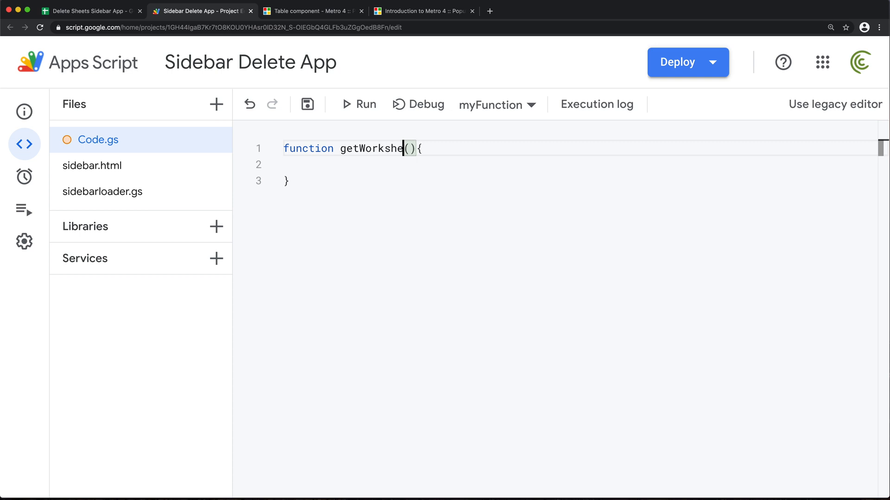
{"action": "type", "text": "etNam"}
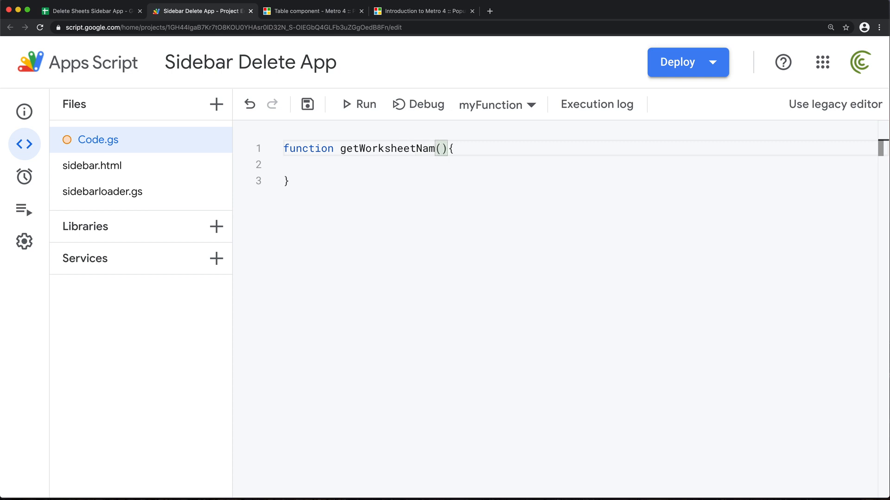
{"action": "type", "text": "es"}
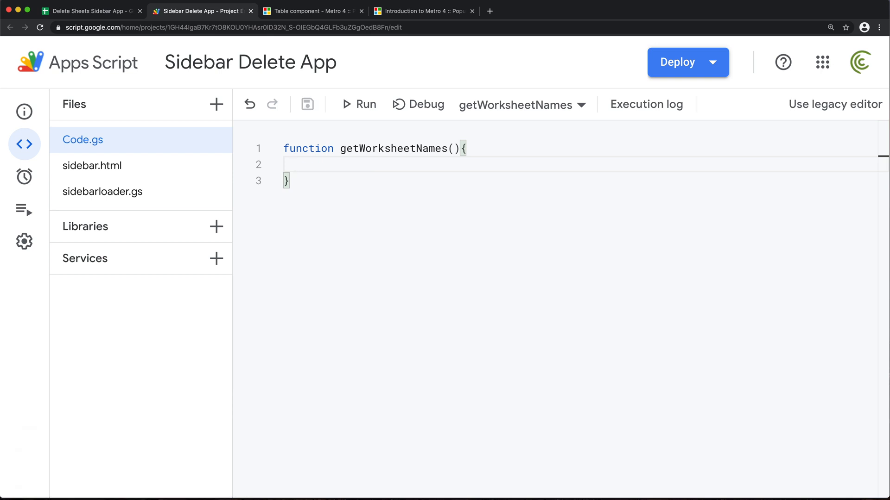
{"action": "type", "text": "cpnst ss"}
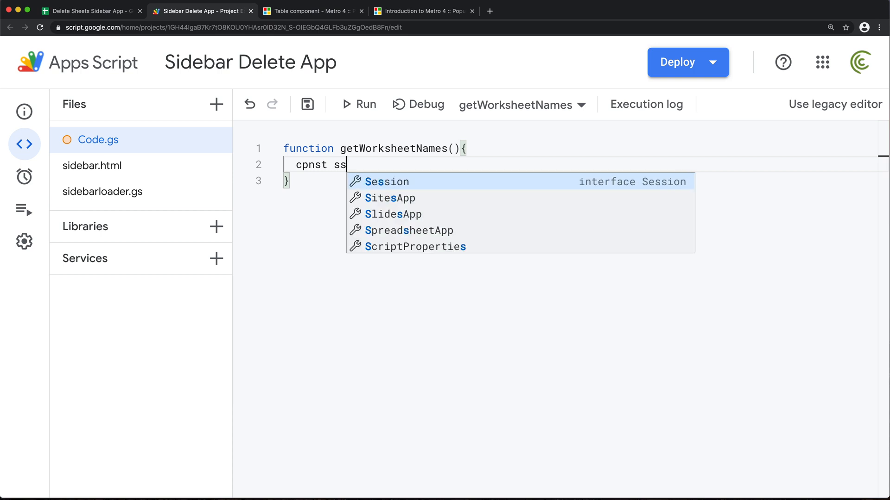
{"action": "type", "text": "const ss ="}
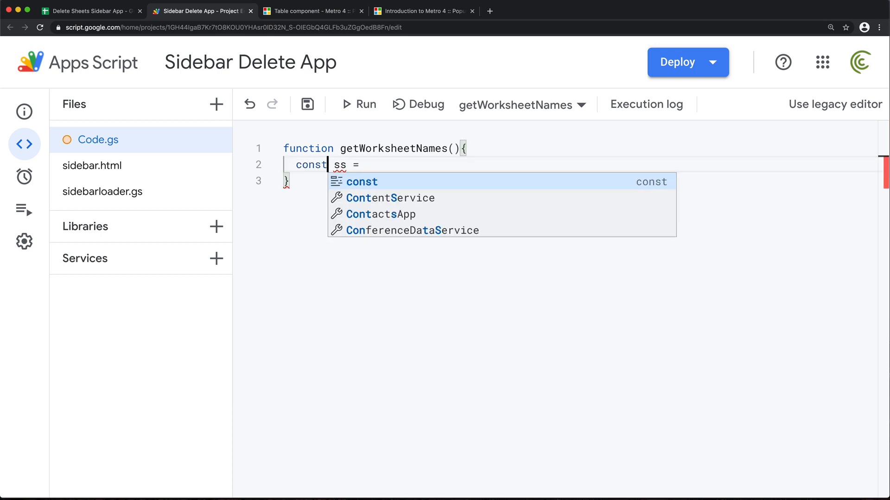
{"action": "type", "text": "SpreadsheetApp,"}
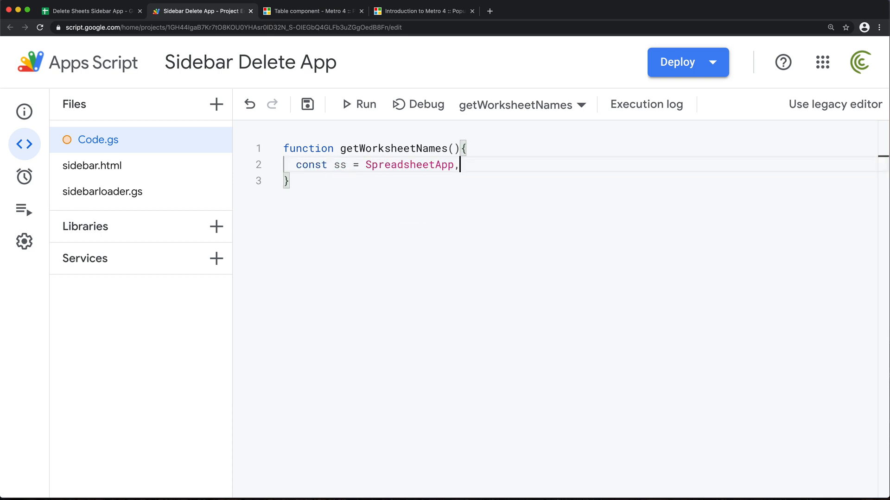
{"action": "type", "text": ".getActiveSpreadsheet("}
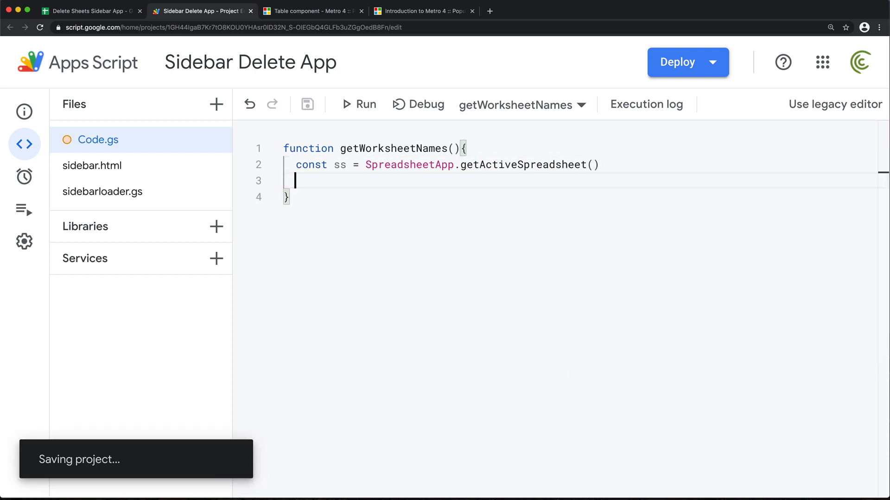
Store all the sheets in const sheets = ss.getSheets()
{"action": "type", "text": "ss."}
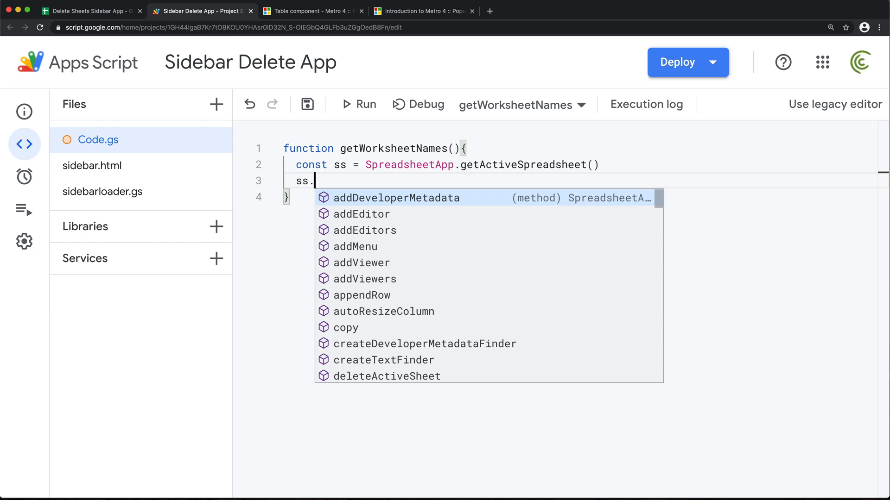
{"action": "type", "text": "gets"}
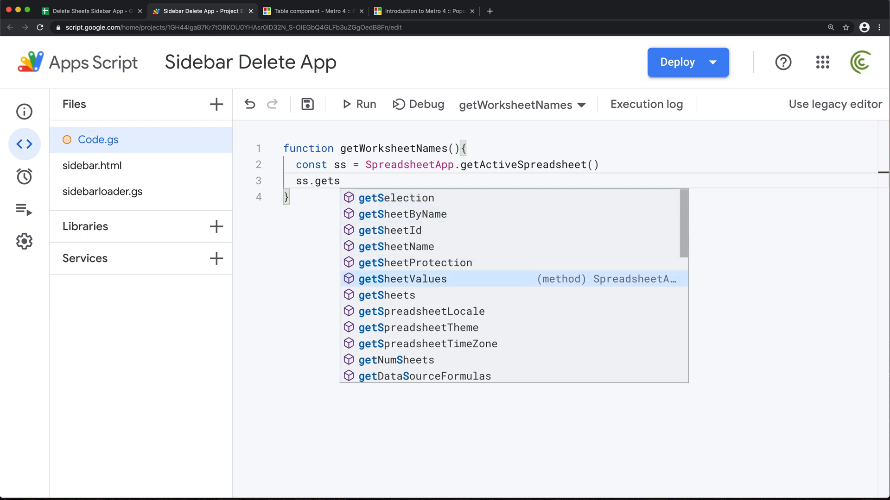
{"action": "left_click", "coordinate": [386, 294]}
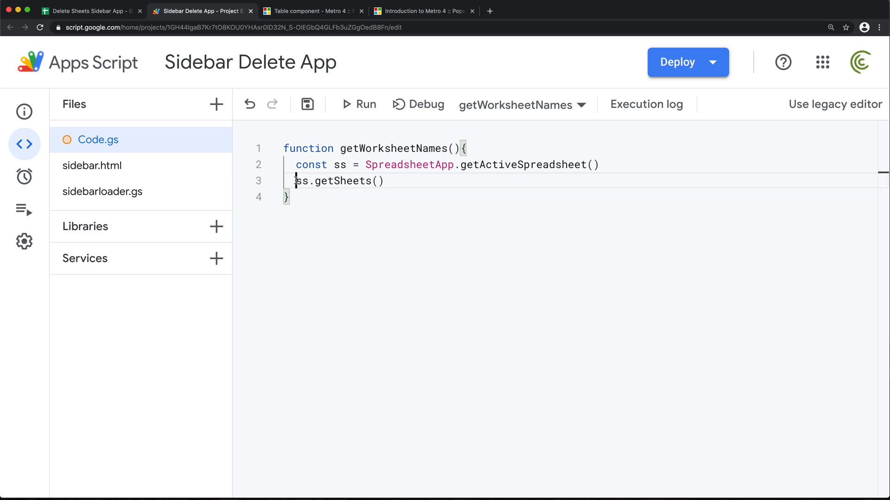
{"action": "type", "text": "const sheets ="}
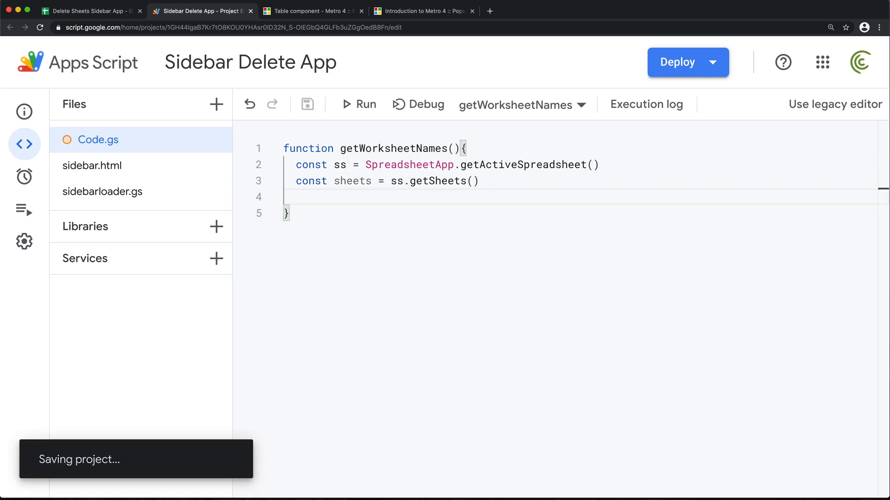
{"action": "key", "text": "Enter"}
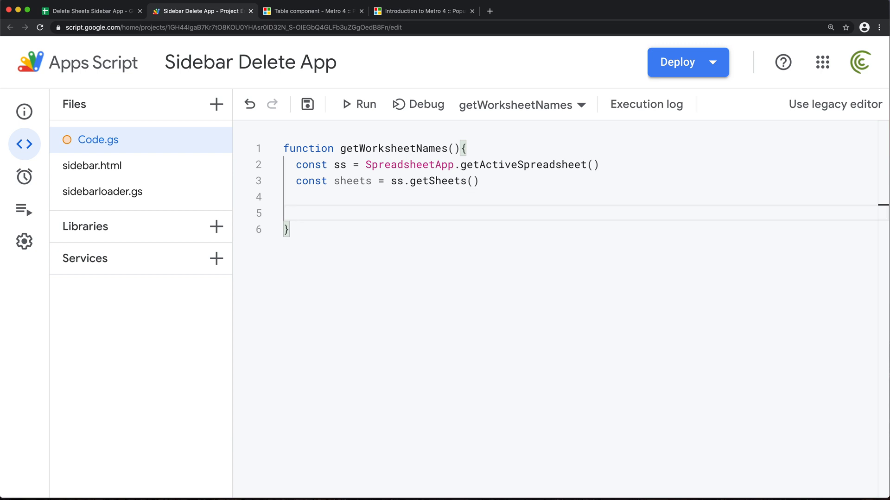
Loop over the sheets with sheets.forEach(sheet => ...) and console.log each sheet's getSheetName()
{"action": "type", "text": "shh"}
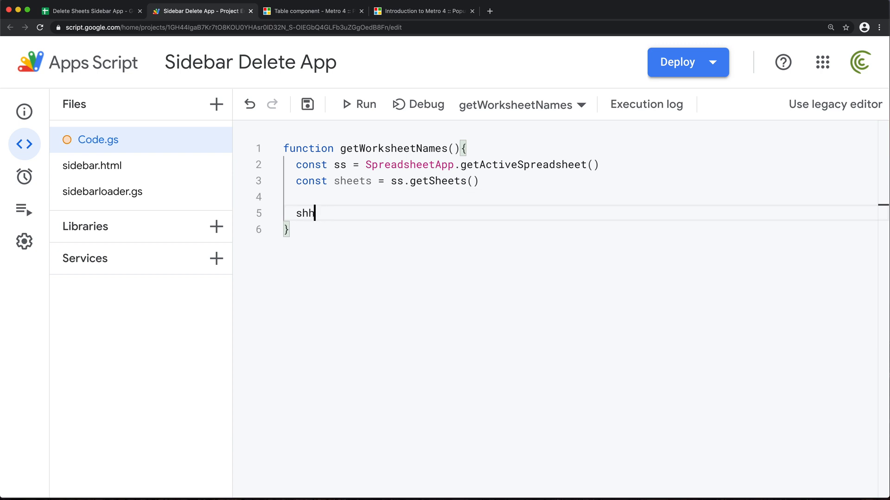
{"action": "type", "text": "sheets."}
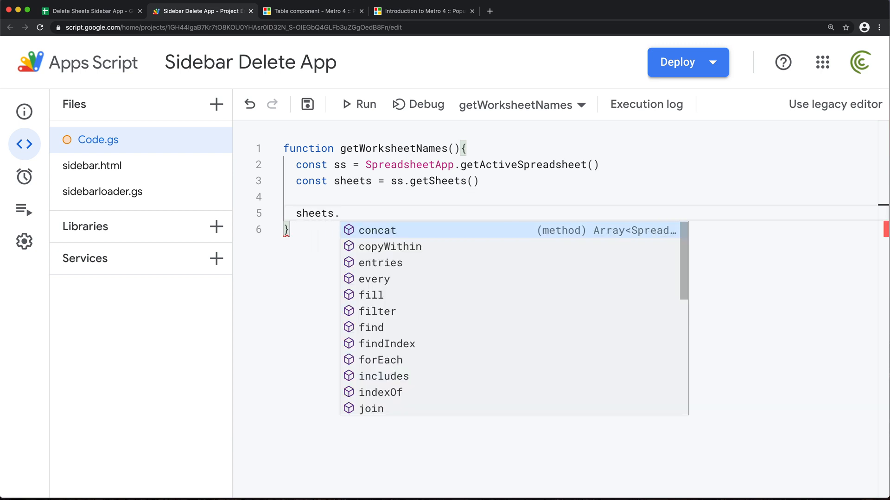
{"action": "type", "text": "forEach"}
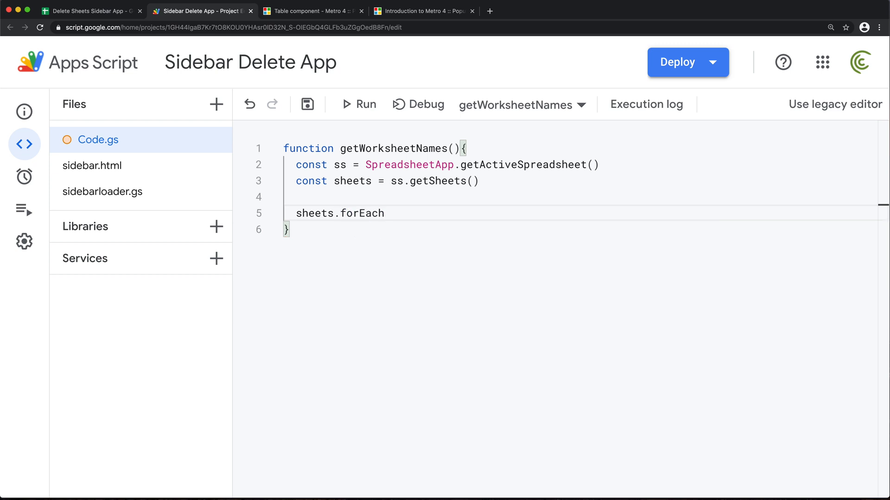
{"action": "type", "text": "("}
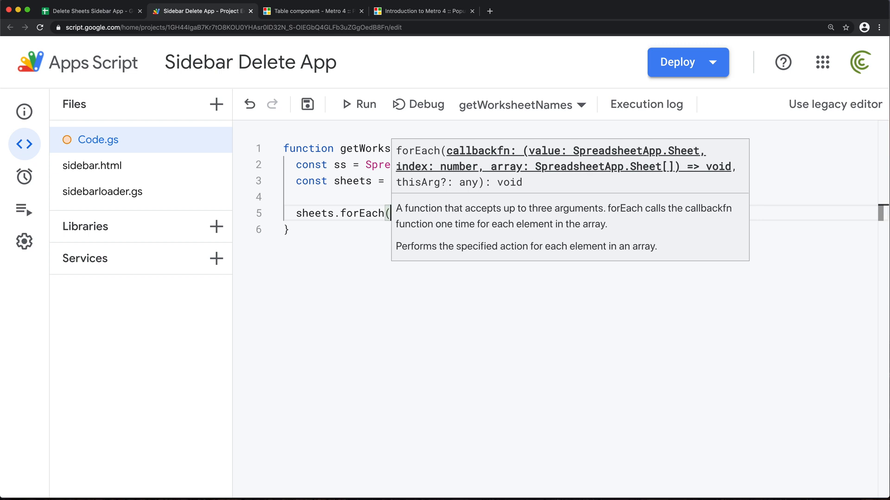
{"action": "type", "text": "sheet =>{"}
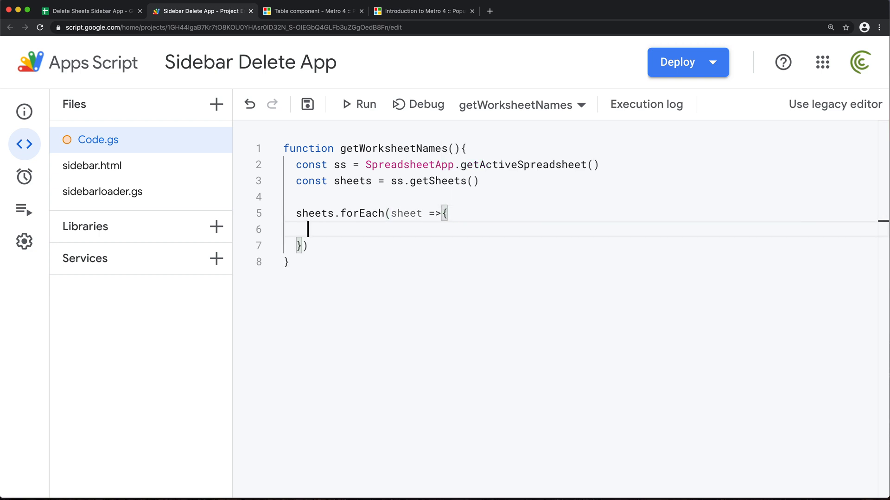
{"action": "type", "text": "console.l"}
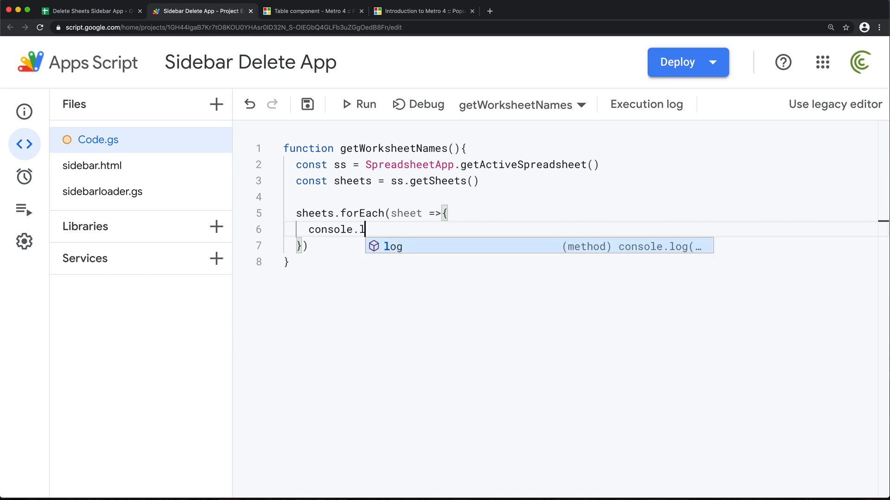
{"action": "type", "text": "og(sheet."}
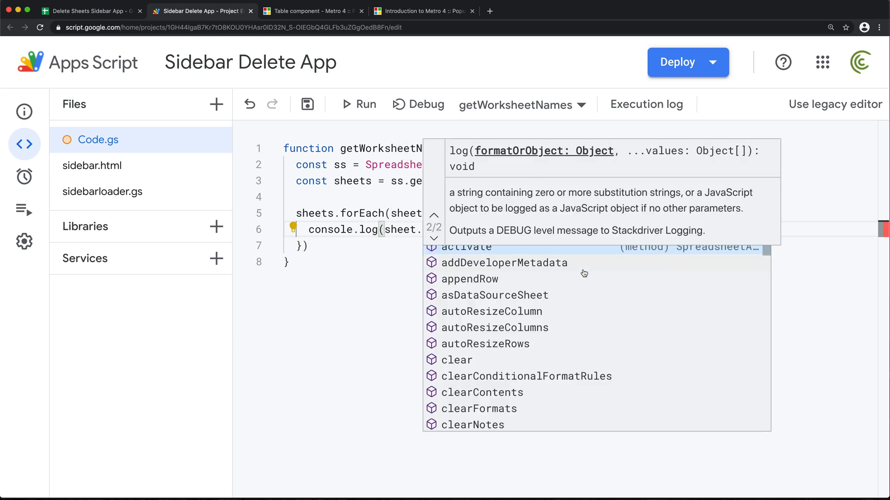
{"action": "scroll", "scroll_direction": "down", "scroll_amount": 3}
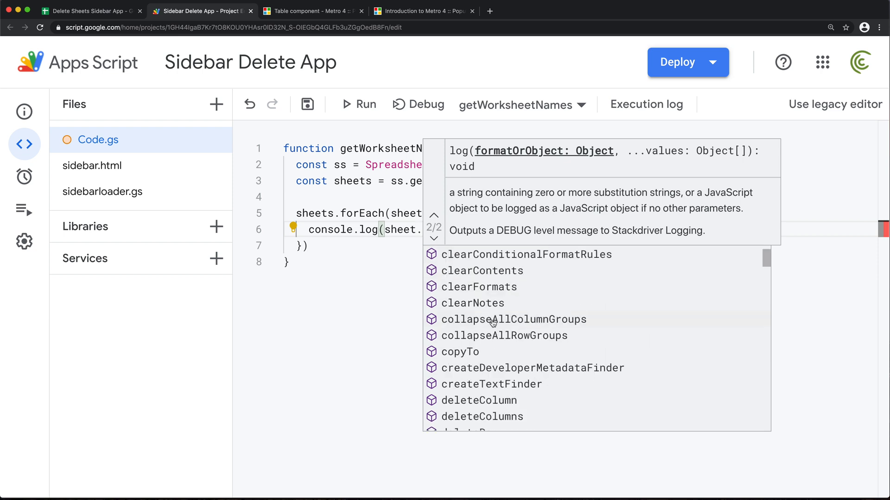
{"action": "mouse_move", "coordinate": [498, 362]}
{"action": "type", "text": "get"}
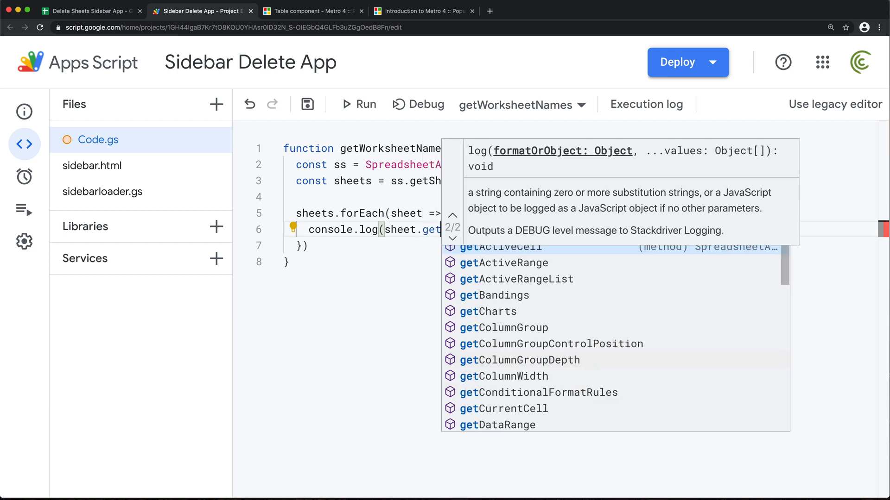
{"action": "type", "text": "sh"}
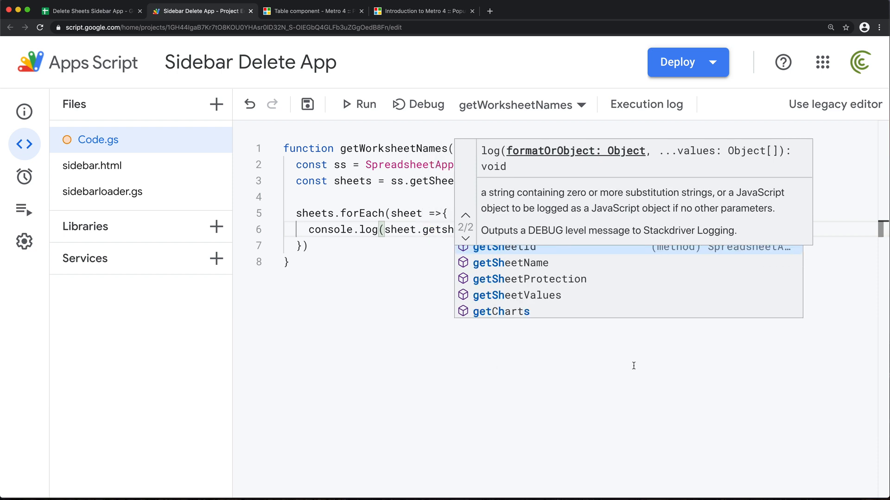
{"action": "mouse_move", "coordinate": [516, 256]}
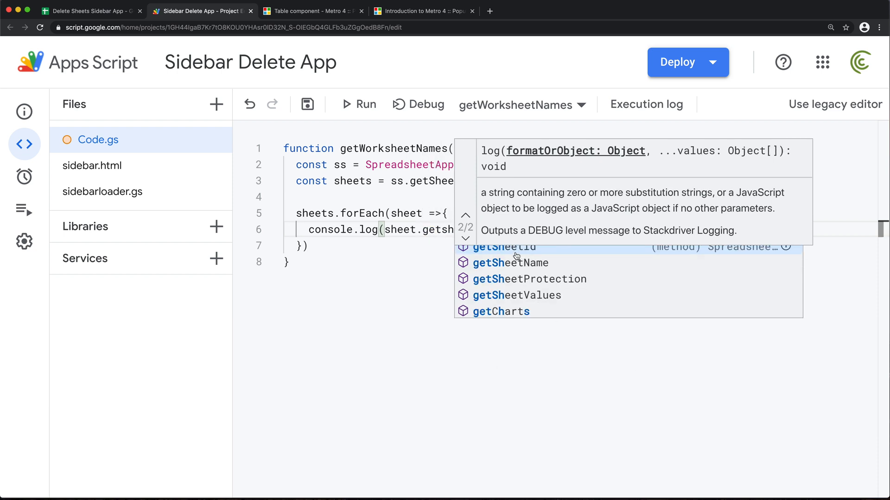
{"action": "mouse_move", "coordinate": [530, 266]}
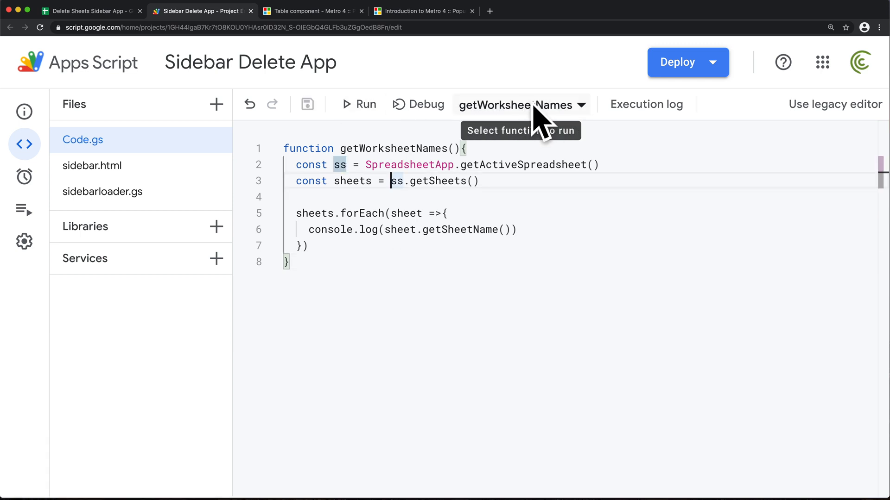
Run getWorksheetNames and authorize the unverified Sidebar Delete App with the Google account
{"action": "left_click", "coordinate": [358, 105]}
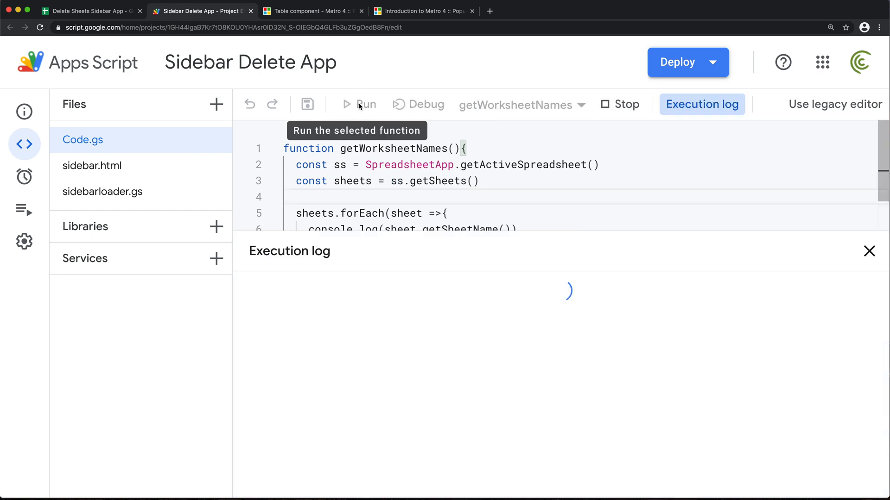
{"action": "left_click", "coordinate": [367, 104]}
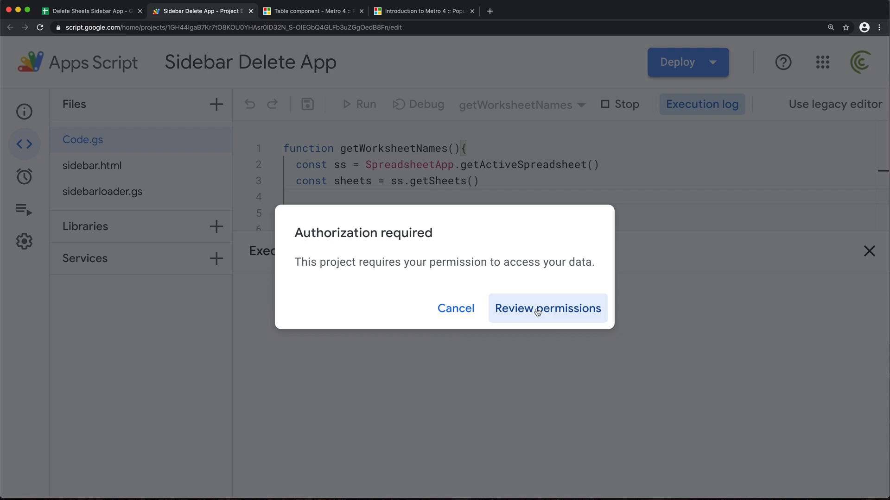
{"action": "mouse_move", "coordinate": [534, 312]}
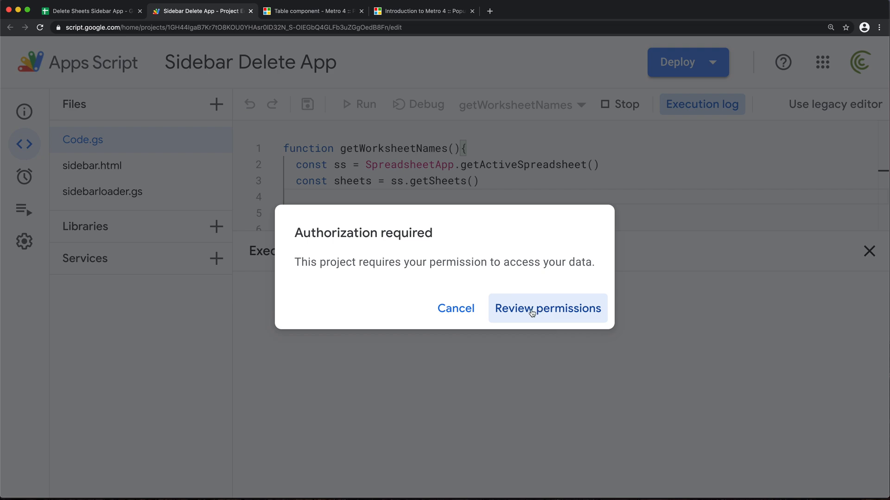
{"action": "left_click", "coordinate": [547, 307]}
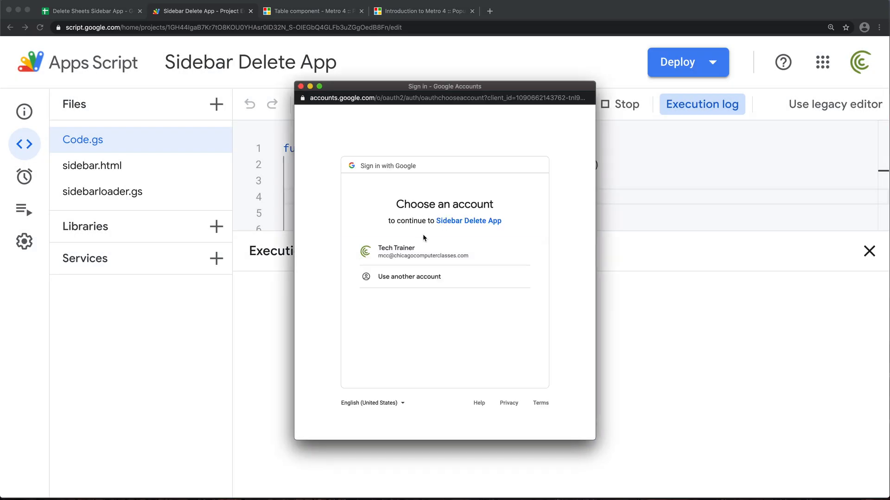
{"action": "left_click", "coordinate": [423, 251]}
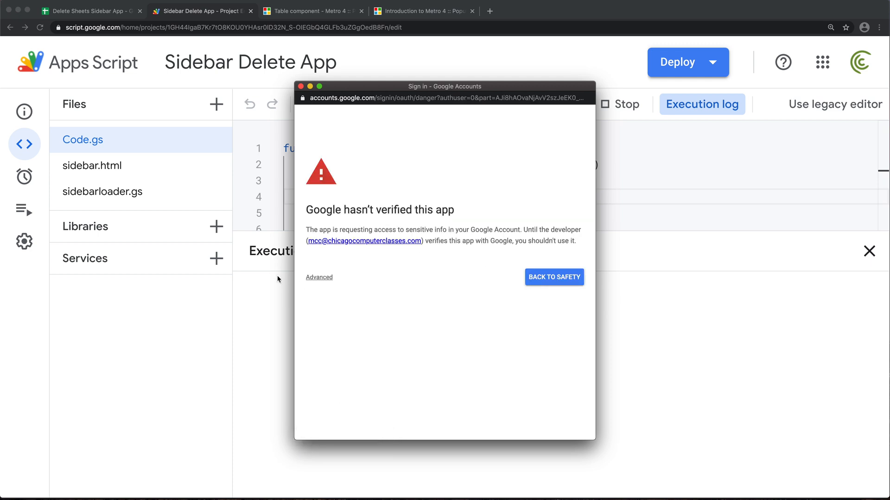
{"action": "left_click", "coordinate": [319, 277]}
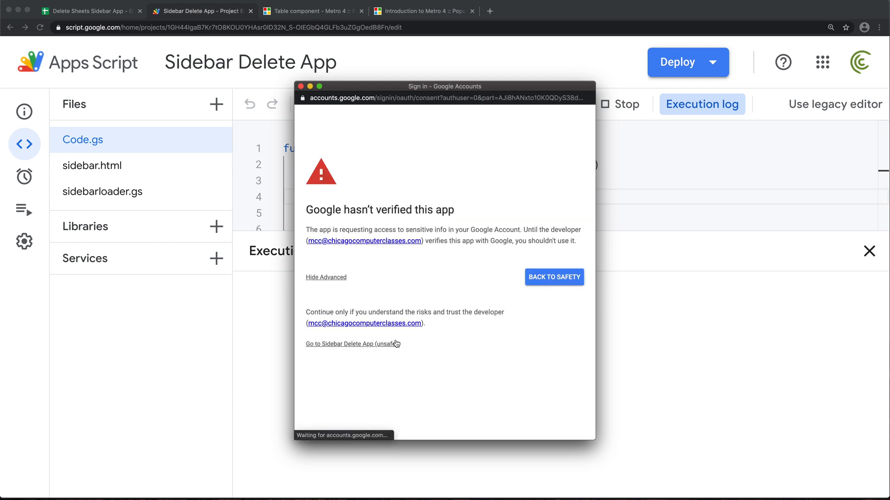
{"action": "left_click", "coordinate": [351, 343]}
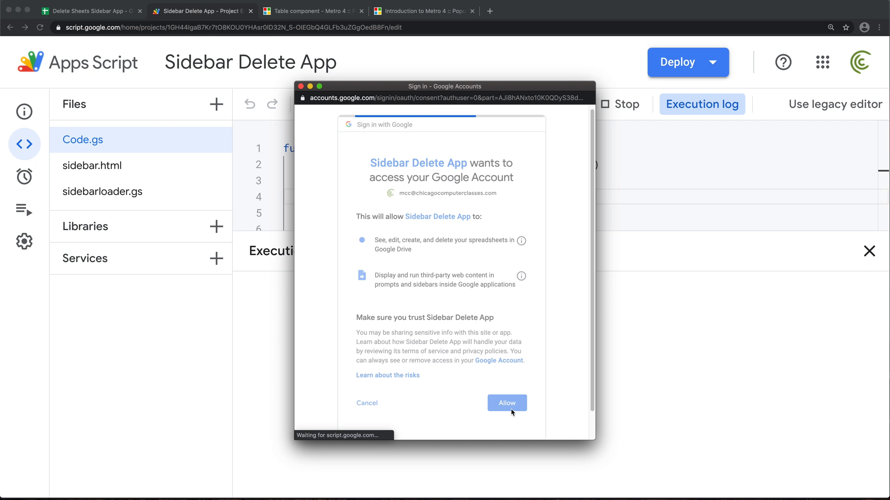
{"action": "left_click", "coordinate": [506, 403]}
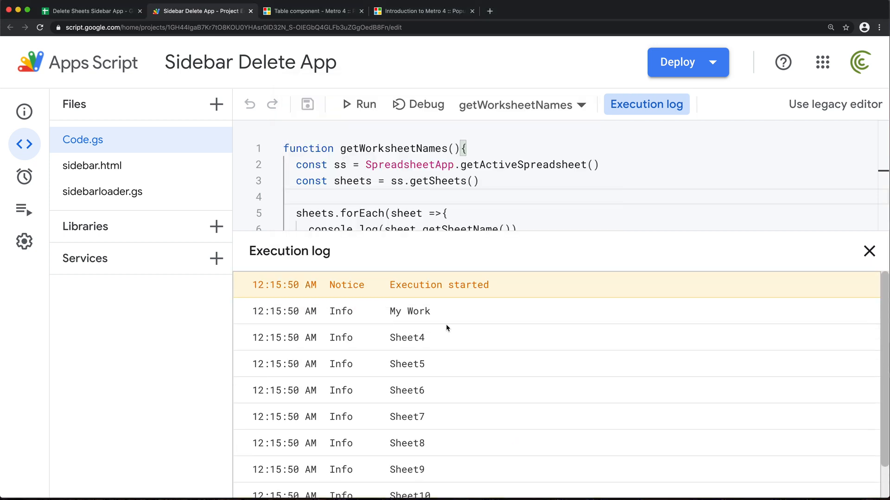
Compare the logged names with the spreadsheet's sheet tabs and close the execution log
{"action": "double_click", "coordinate": [403, 337]}
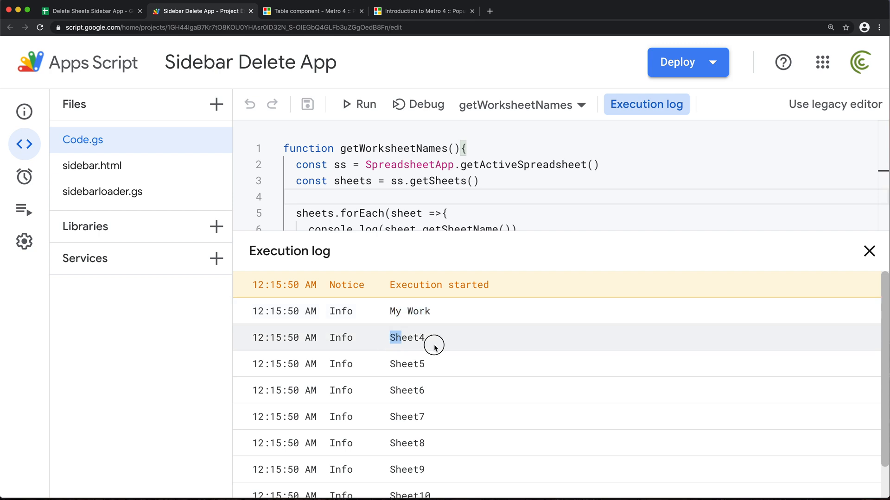
{"action": "left_click", "coordinate": [88, 11]}
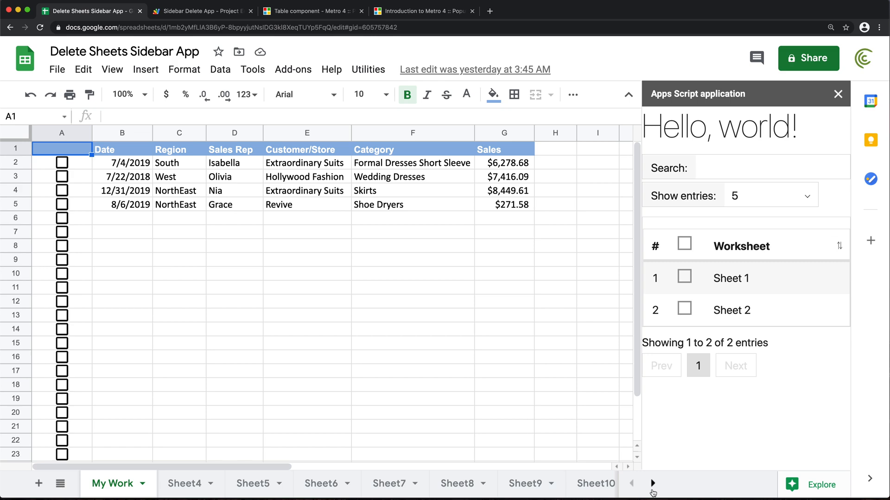
{"action": "left_click", "coordinate": [651, 484]}
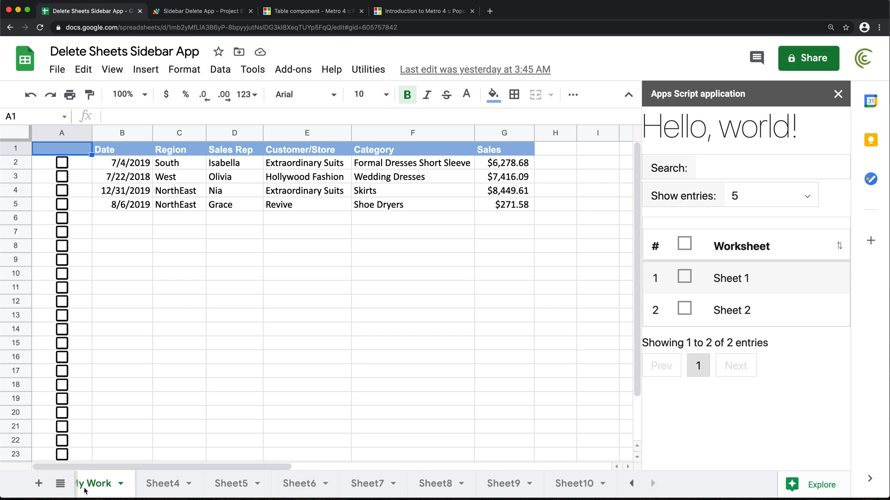
{"action": "left_click", "coordinate": [202, 11]}
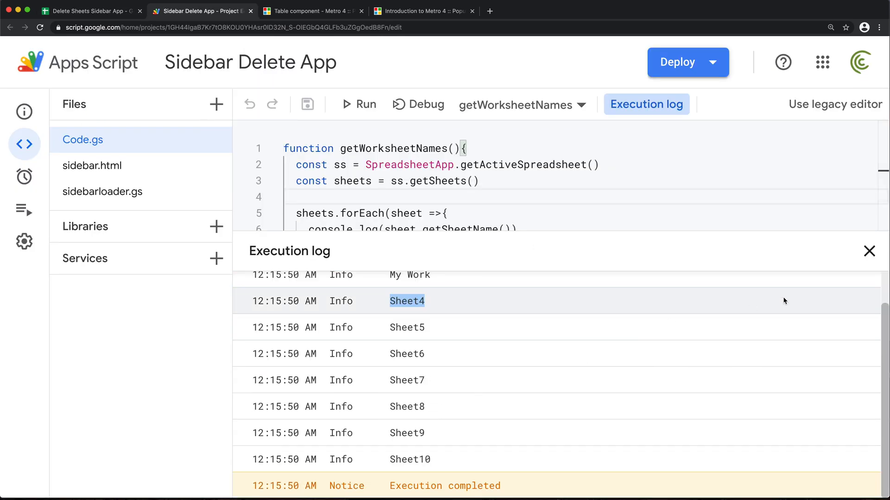
{"action": "mouse_move", "coordinate": [456, 308]}
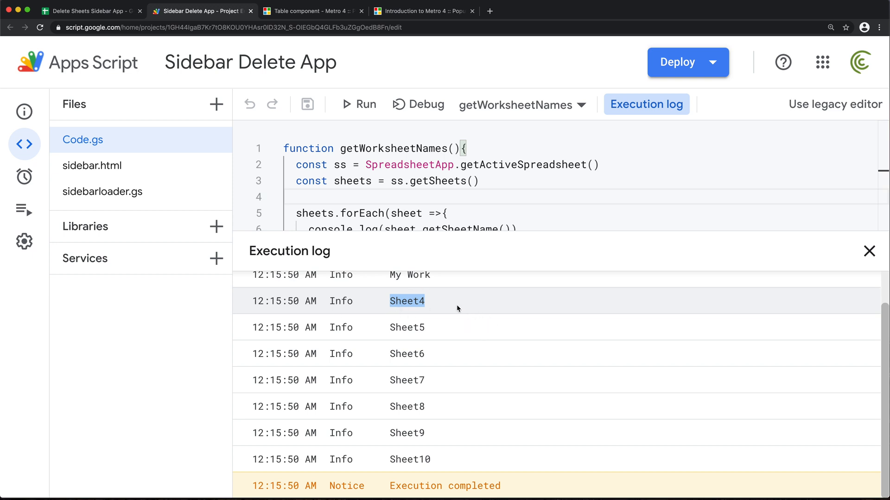
{"action": "mouse_move", "coordinate": [868, 251]}
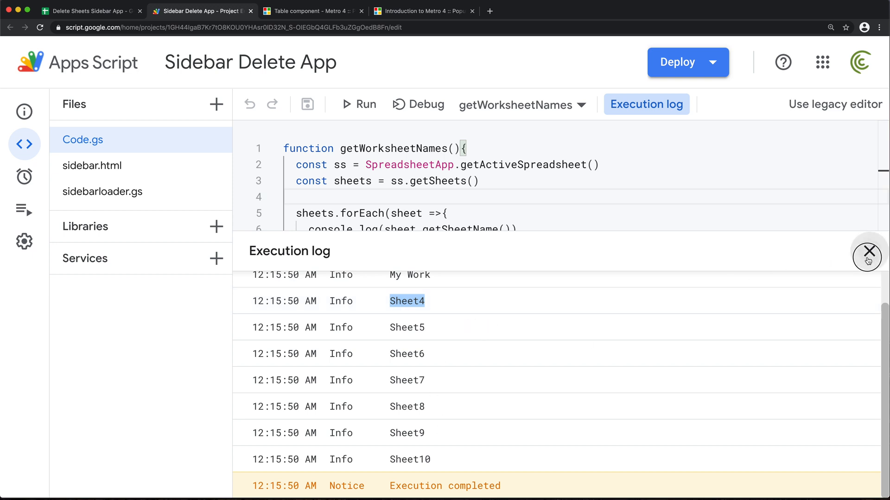
{"action": "left_click", "coordinate": [867, 251]}
{"action": "type", "text": "map"}
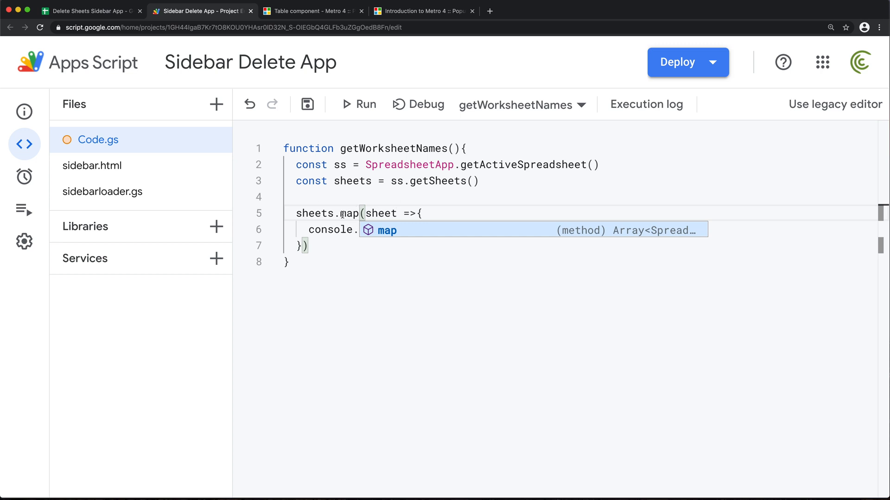
Map the sheets to sheet.getSheetName(), store the result in const sheetNames and return it
{"action": "type", "text": "log(sheet.getSheetName()"}
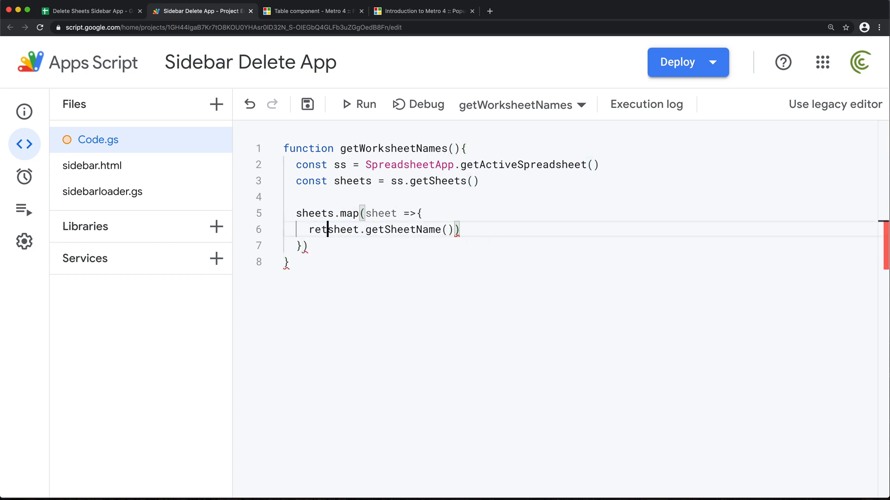
{"action": "type", "text": "urn"}
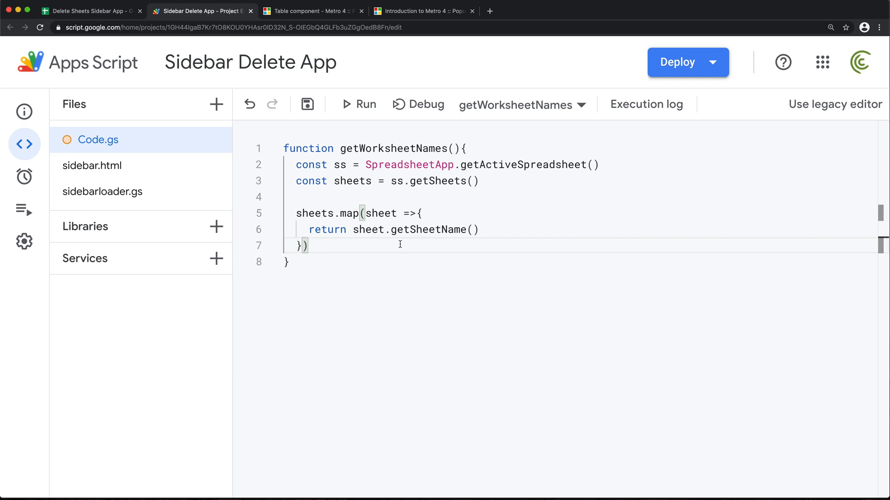
{"action": "type", "text": "const"}
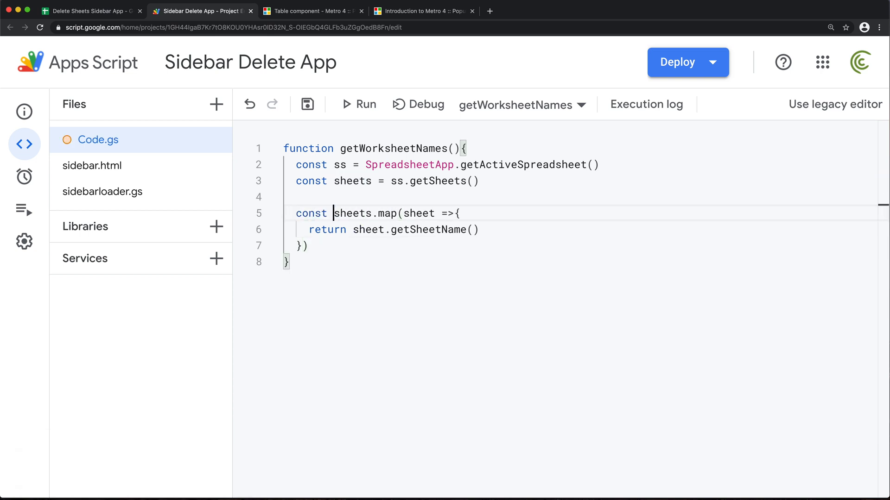
{"action": "type", "text": "sheets"}
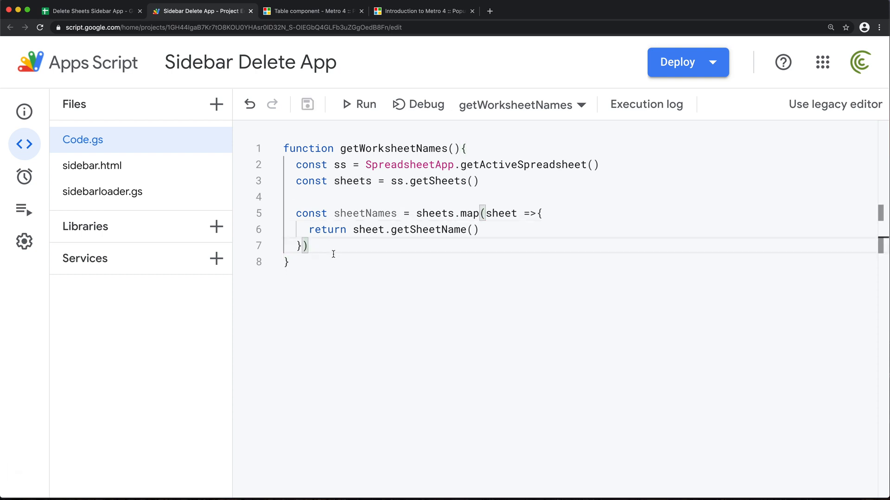
{"action": "type", "text": "return"}
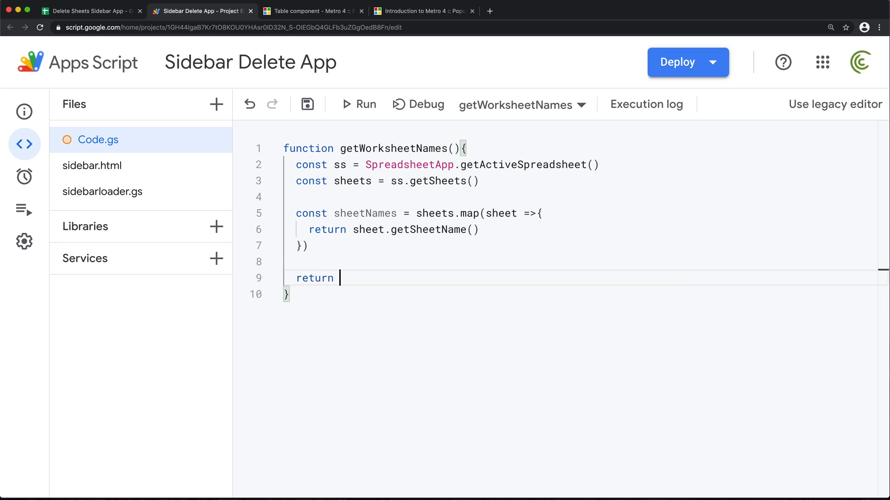
{"action": "double_click", "coordinate": [365, 214]}
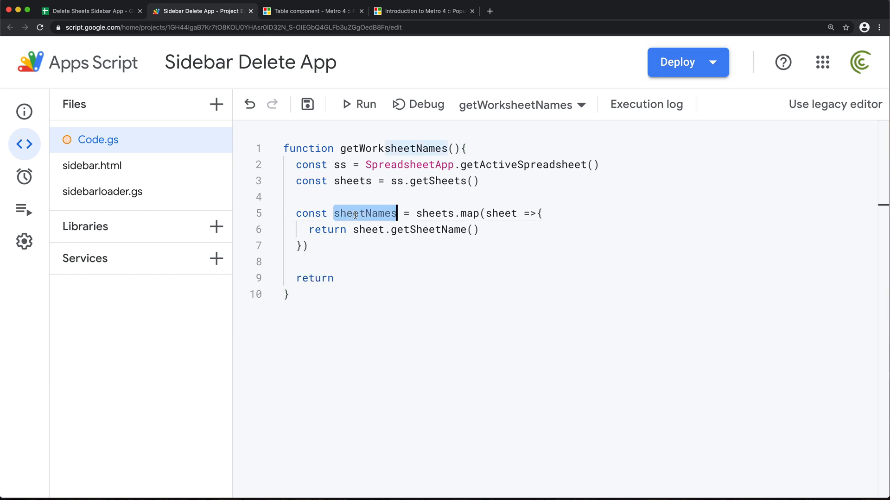
{"action": "type", "text": "sheetNames"}
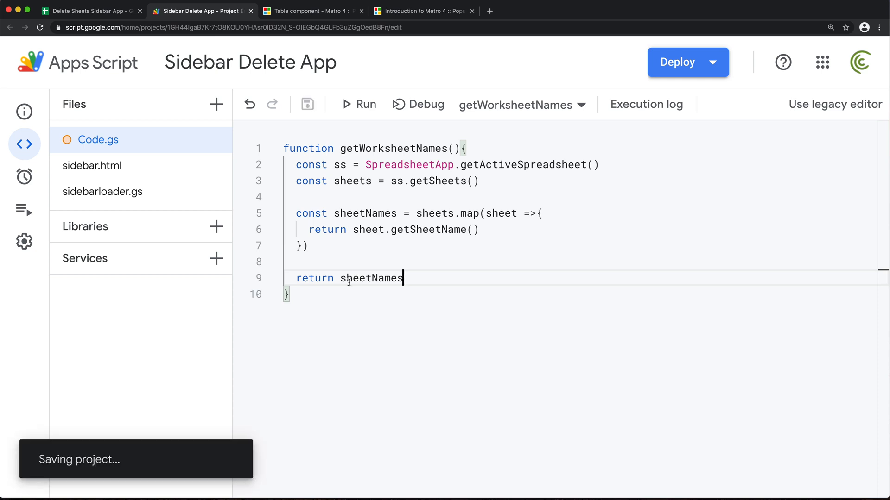
Save the file and select the getWorksheetNames function name for reuse
{"action": "key", "text": "cmd+a"}
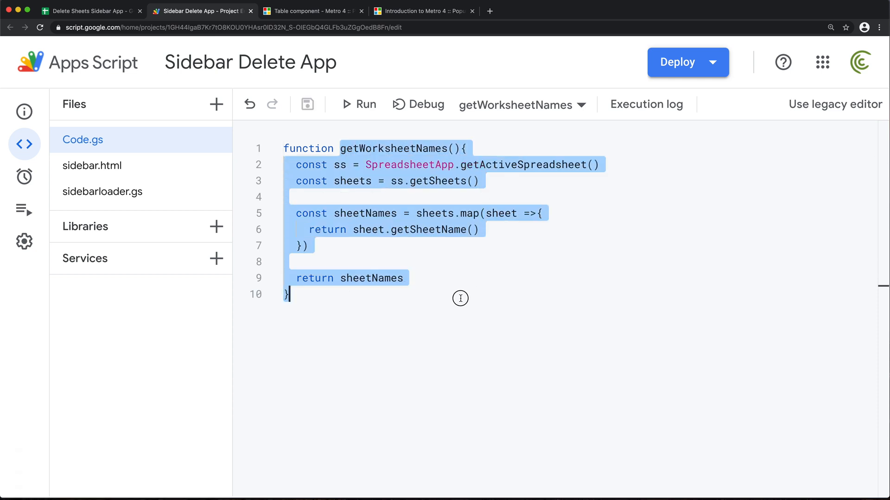
{"action": "mouse_move", "coordinate": [516, 202]}
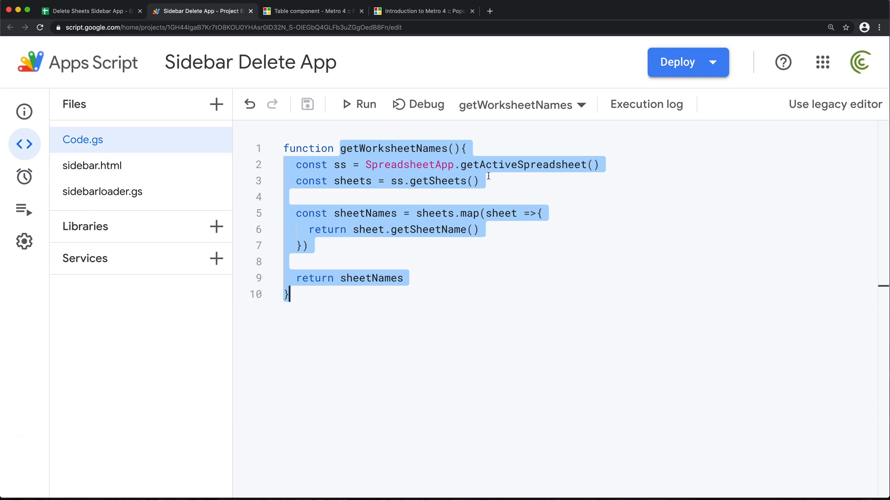
{"action": "left_click", "coordinate": [347, 149]}
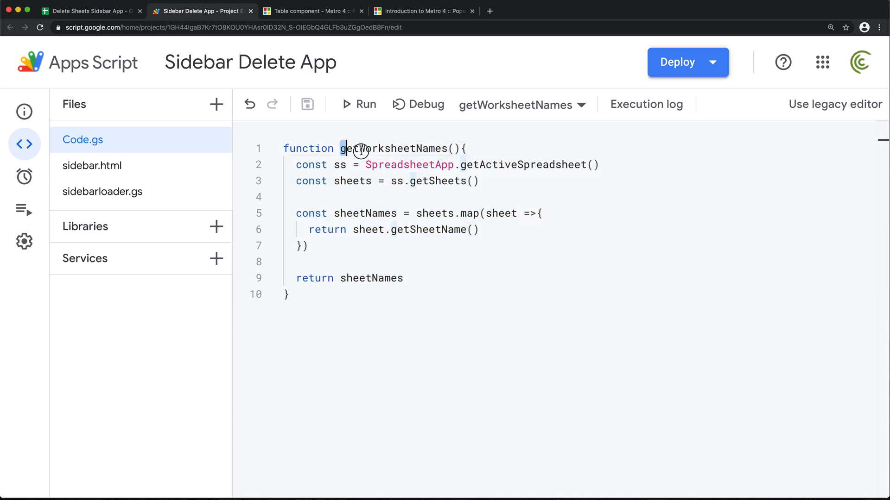
{"action": "double_click", "coordinate": [397, 148]}
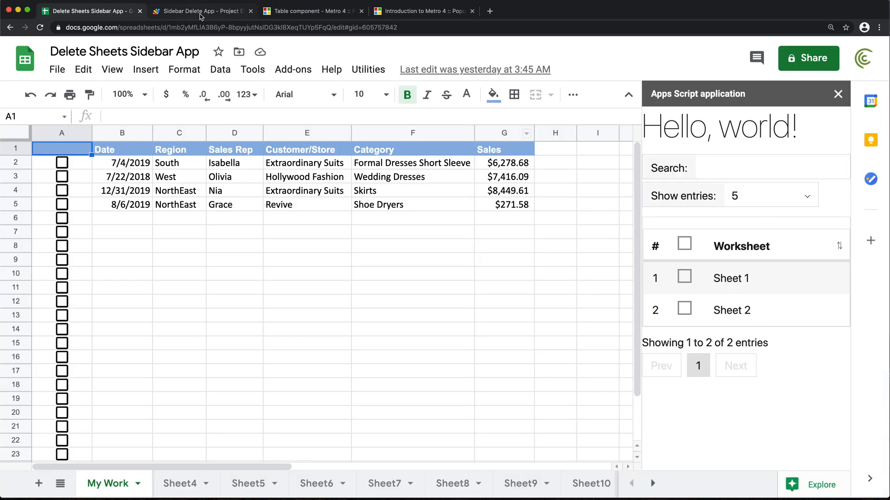
Add a script block to sidebar.html declaring const WorksheetDeleteApp = {} and save
{"action": "left_click", "coordinate": [201, 12]}
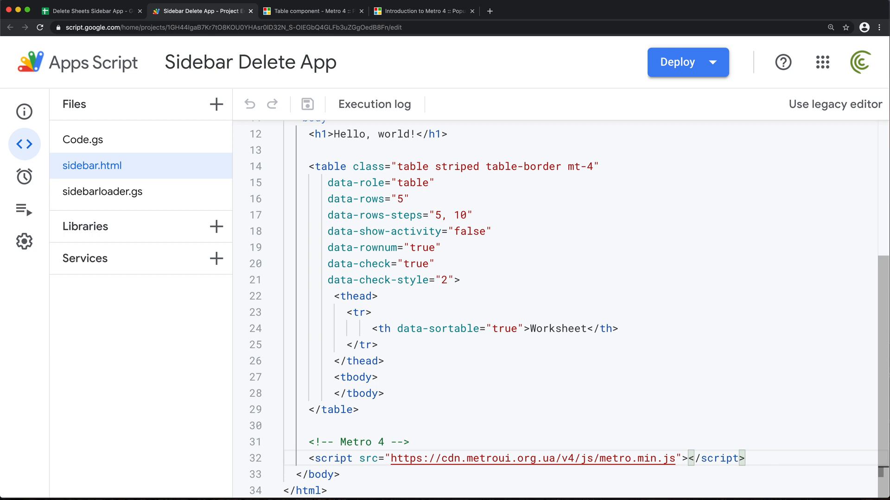
{"action": "type", "text": "<script>"}
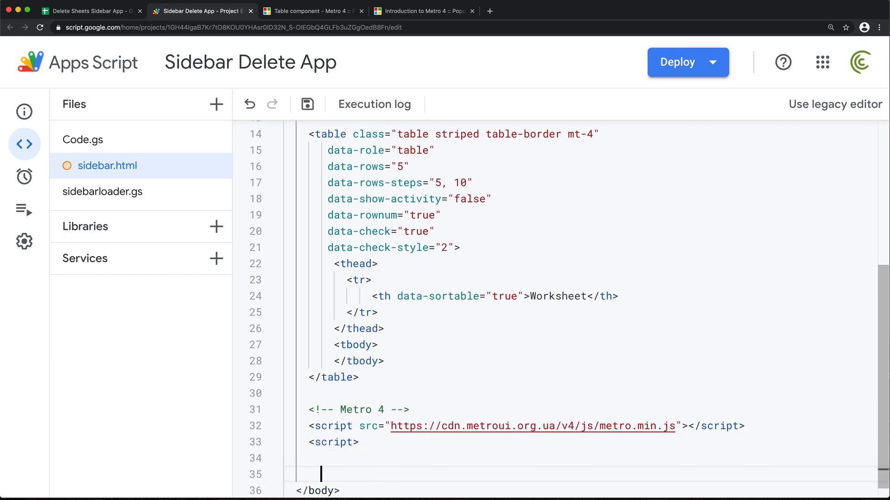
{"action": "type", "text": "</script>"}
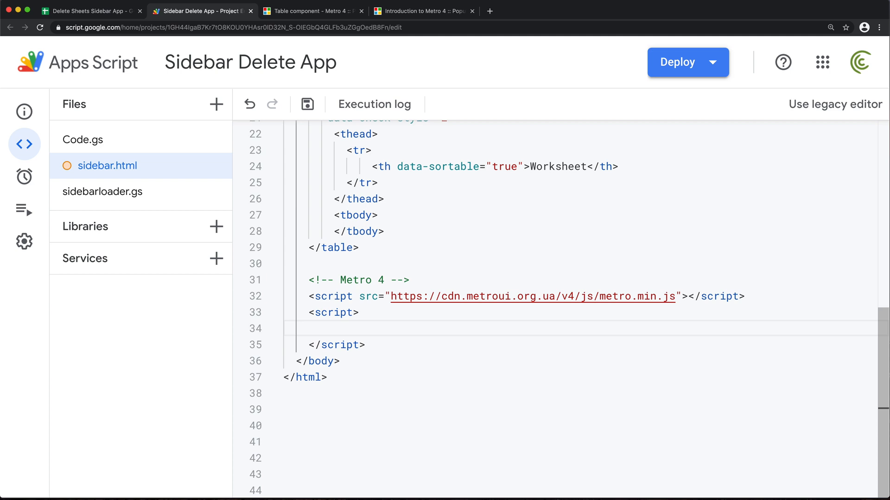
{"action": "type", "text": "const"}
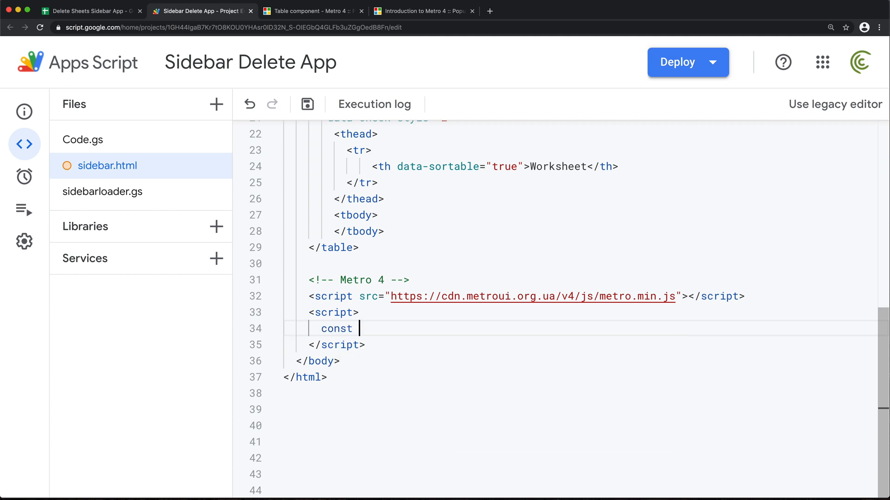
{"action": "type", "text": "SidebarDelet"}
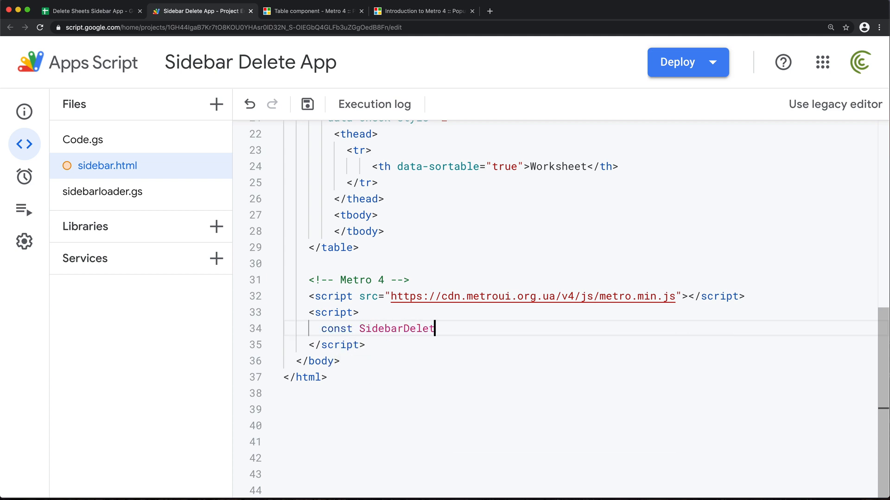
{"action": "type", "text": "erApp"}
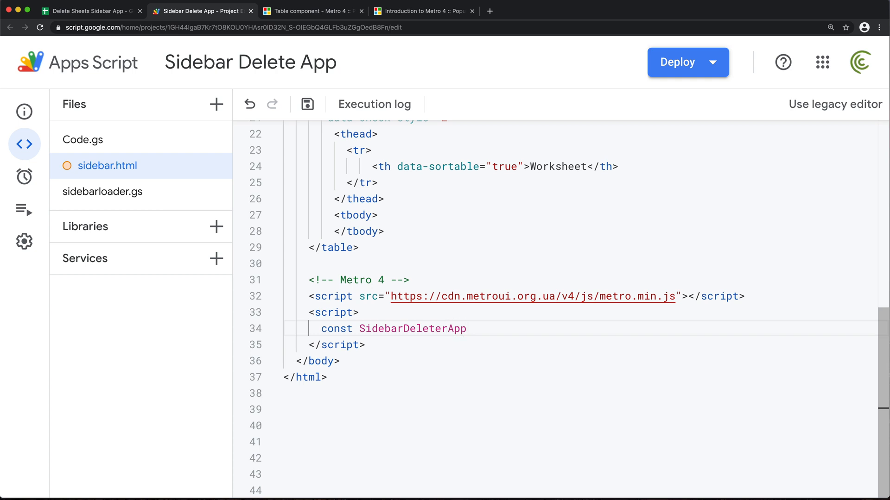
{"action": "double_click", "coordinate": [380, 328]}
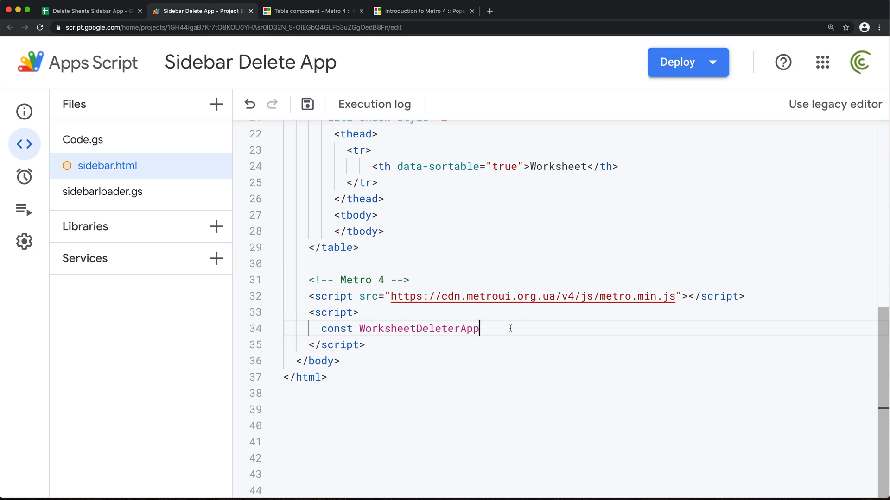
{"action": "type", "text": "="}
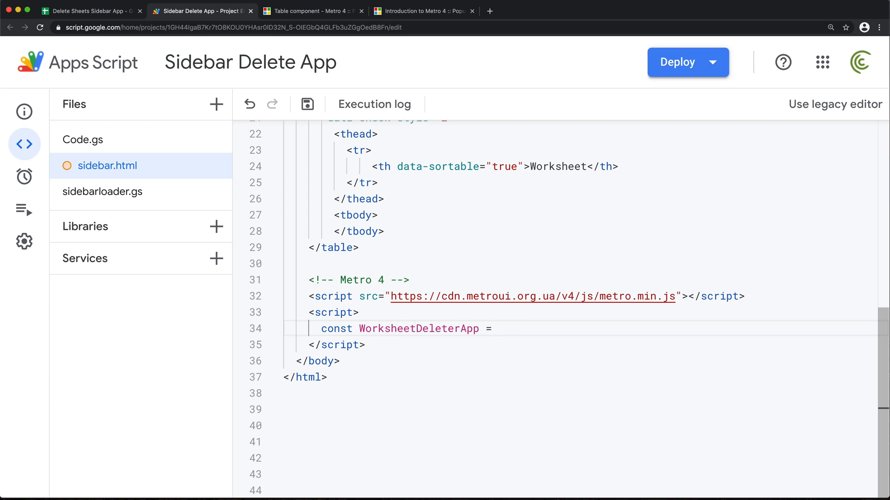
{"action": "type", "text": "{}"}
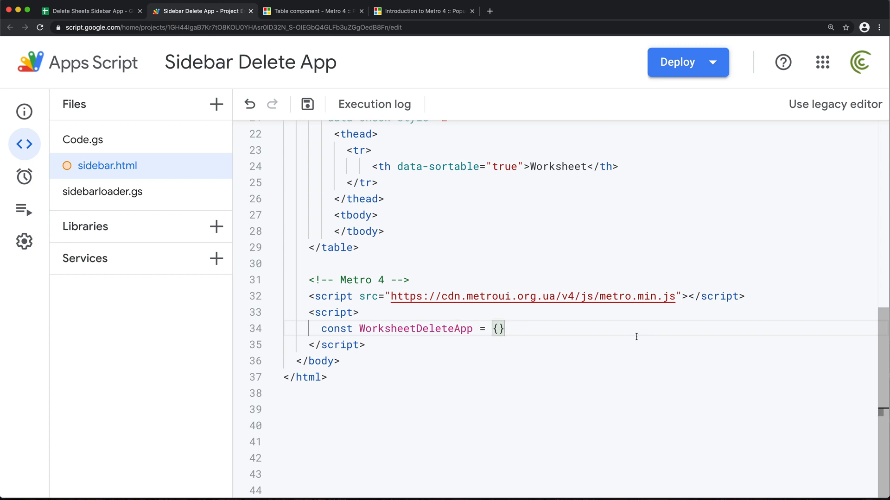
{"action": "key", "text": "enter"}
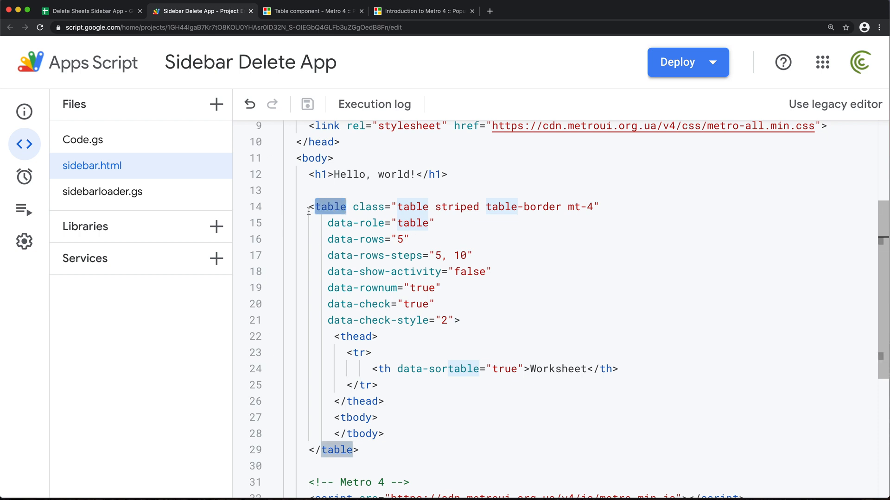
{"action": "mouse_move", "coordinate": [390, 198]}
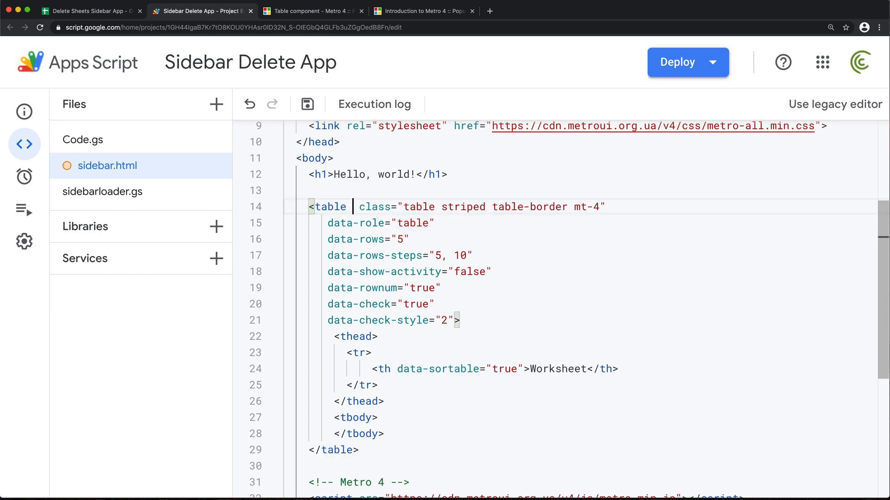
Give the Metro table the id worksheetsTable and make room below the WorksheetDeleteApp declaration
{"action": "type", "text": "id=\"\""}
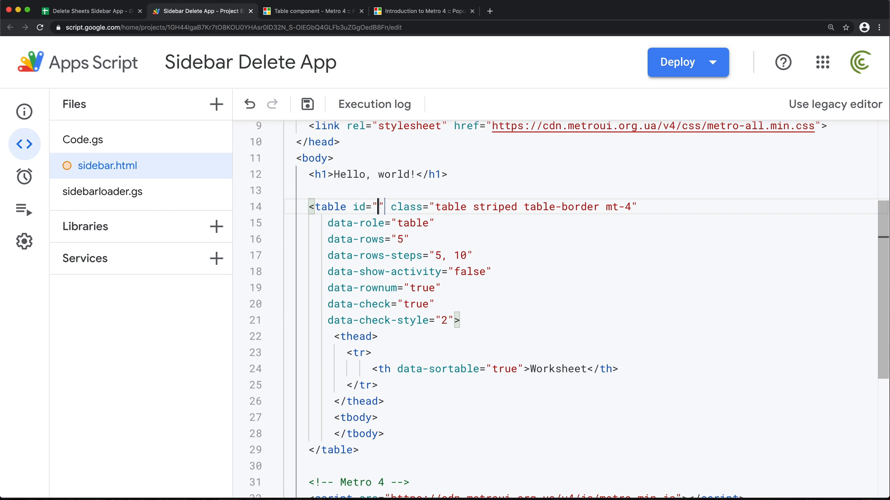
{"action": "type", "text": "worksheetsT"}
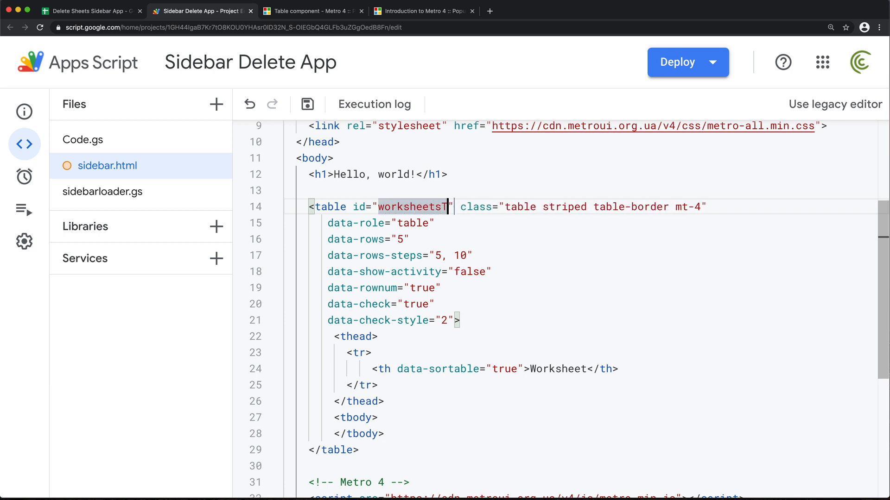
{"action": "type", "text": "able"}
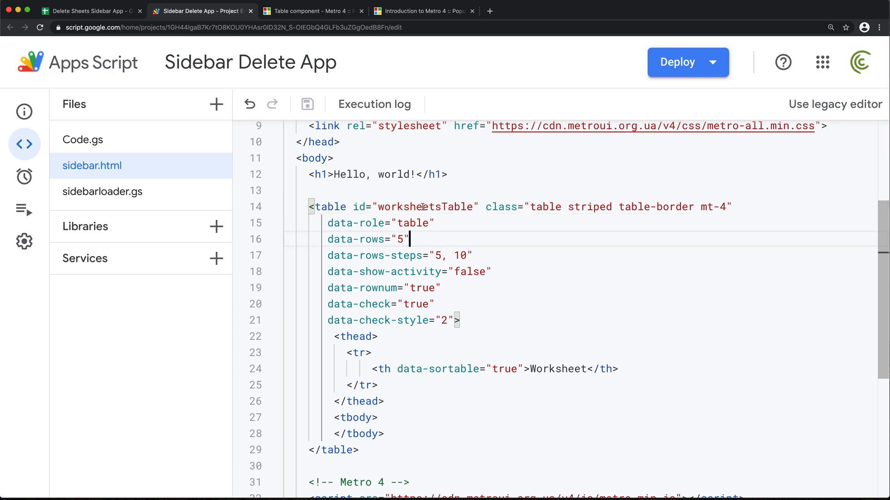
{"action": "double_click", "coordinate": [423, 207]}
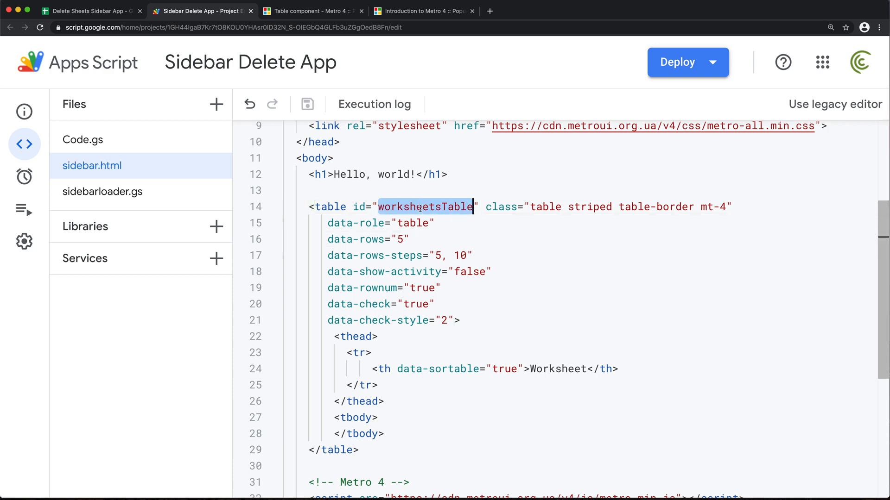
{"action": "scroll", "scroll_direction": "down", "scroll_amount": 3}
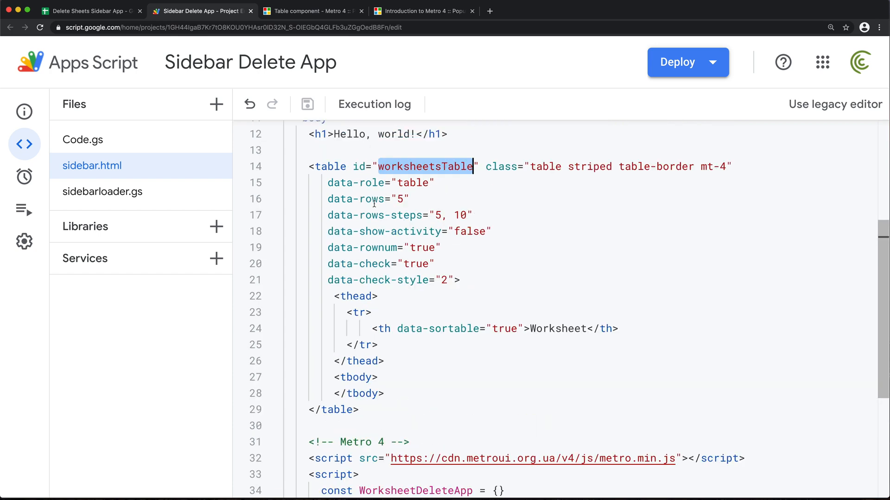
{"action": "scroll", "scroll_direction": "down", "scroll_amount": 3}
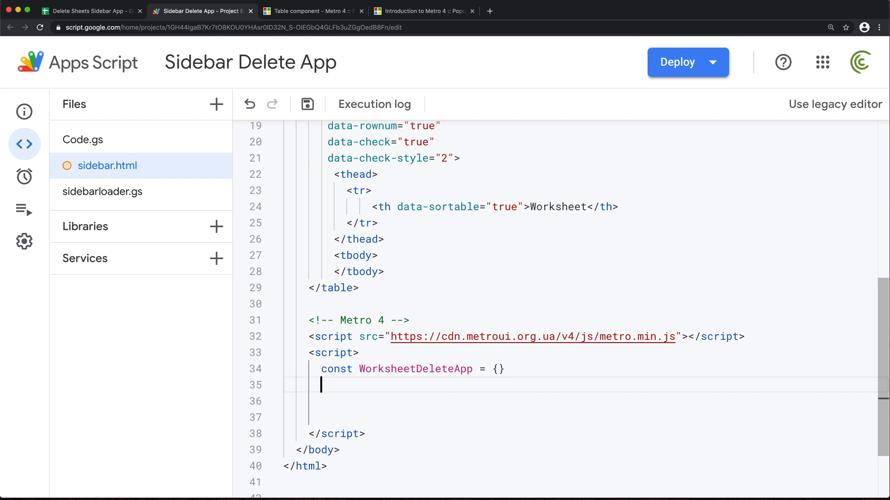
Write Metro.getPlugin("#worksheetsTable","table") in the script block
{"action": "type", "text": "Met"}
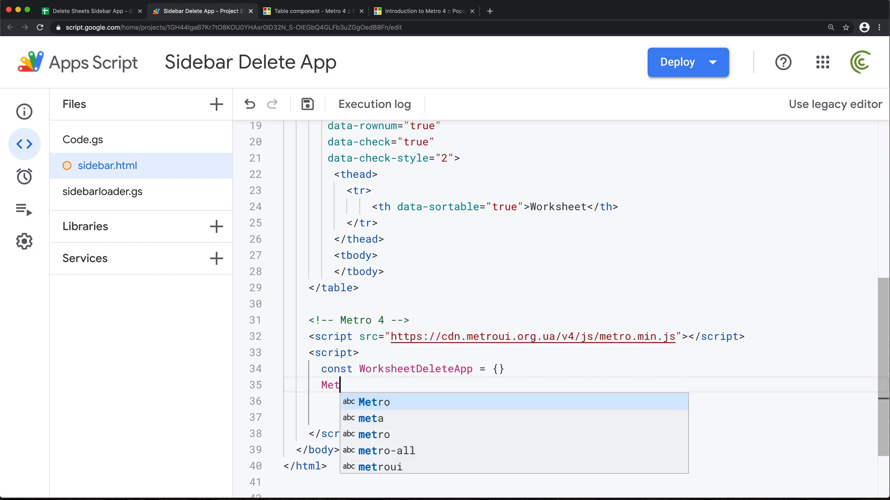
{"action": "type", "text": "ro."}
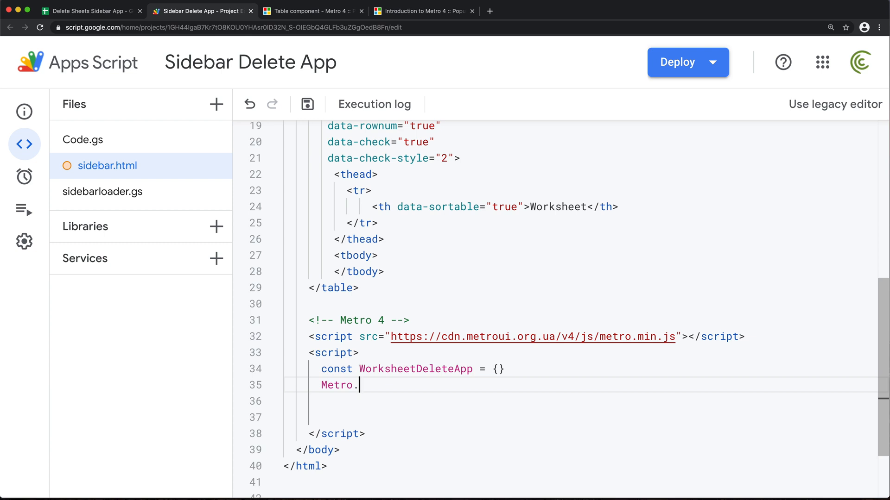
{"action": "type", "text": "getP"}
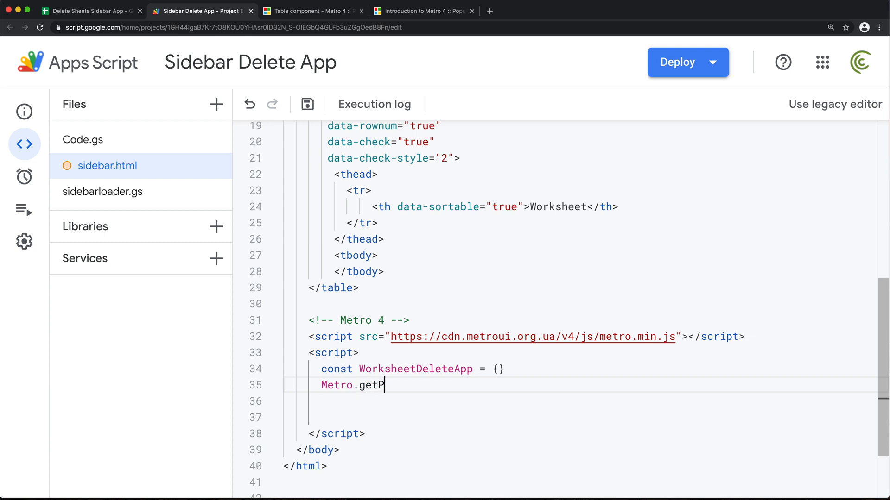
{"action": "type", "text": "lugin()"}
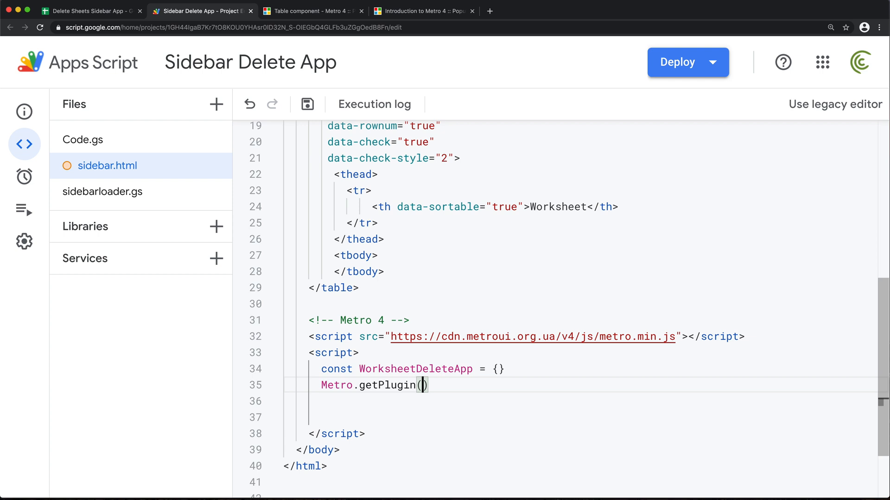
{"action": "type", "text": "\"#\""}
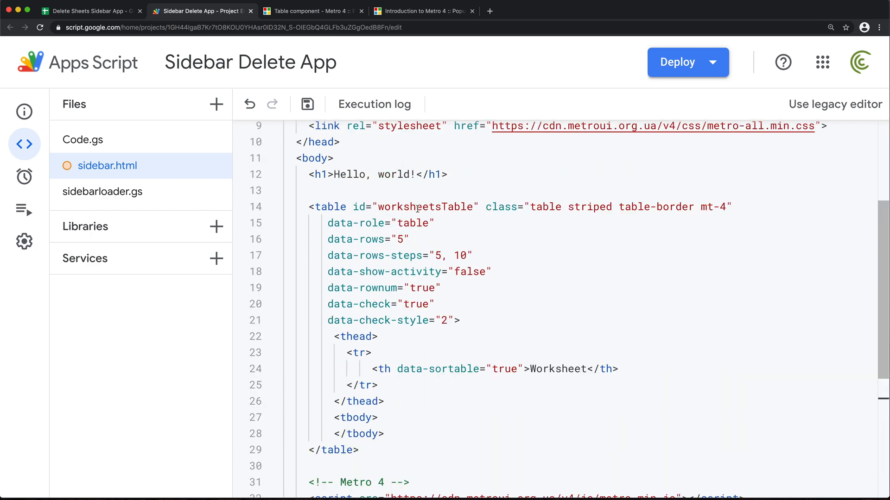
{"action": "double_click", "coordinate": [424, 206]}
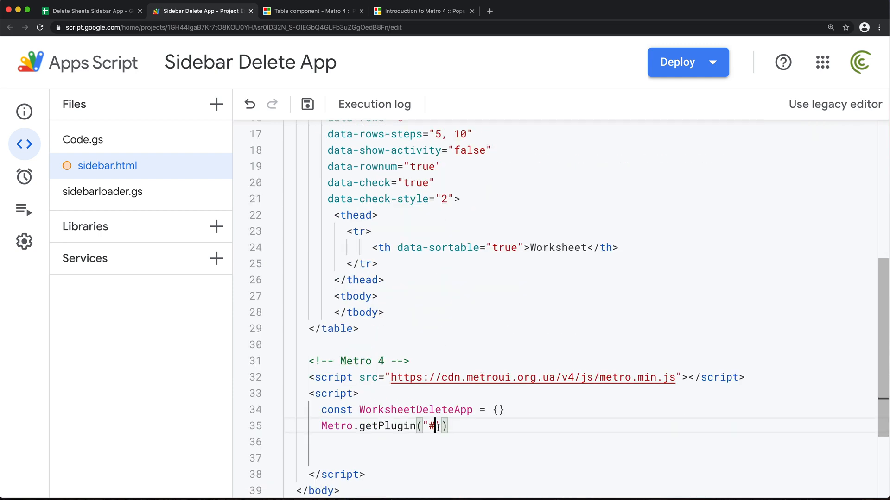
{"action": "type", "text": "worksheetsTable"}
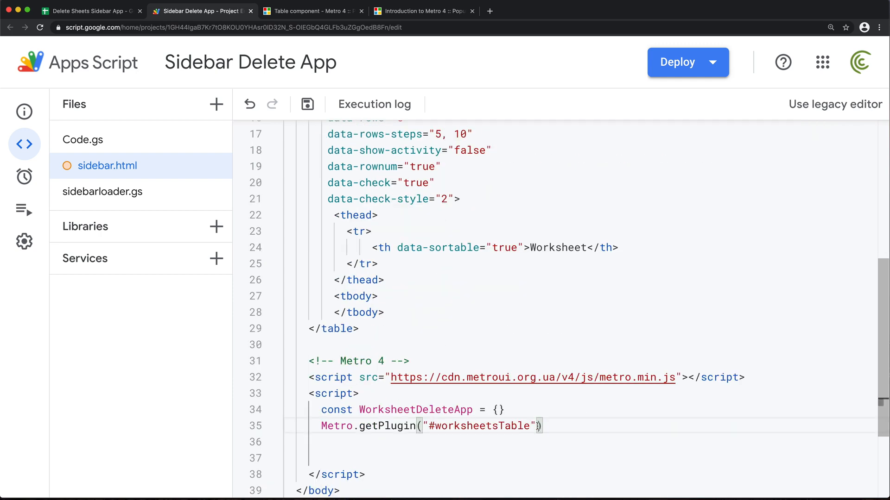
{"action": "type", "text": ","}
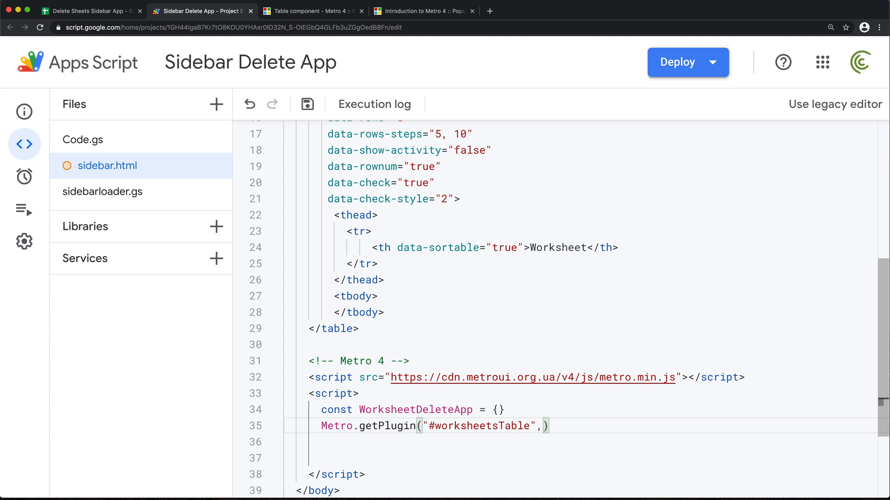
{"action": "type", "text": "\"table\""}
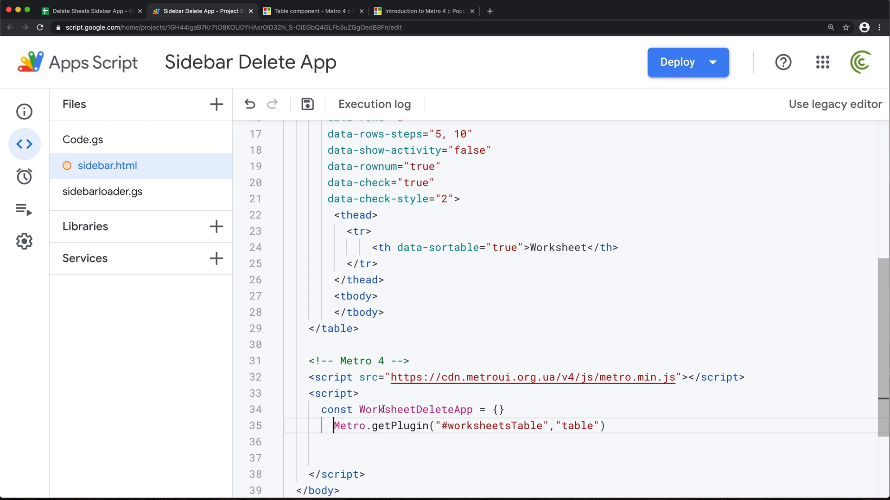
Assign the plugin to WorksheetDeleteApp.worksheetsTable and leave a line above it
{"action": "double_click", "coordinate": [416, 410]}
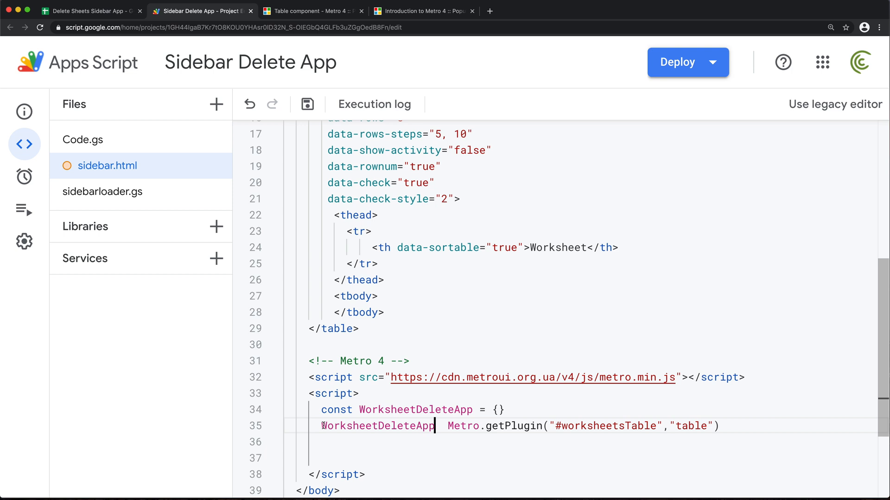
{"action": "type", "text": ".worksheetsTable ="}
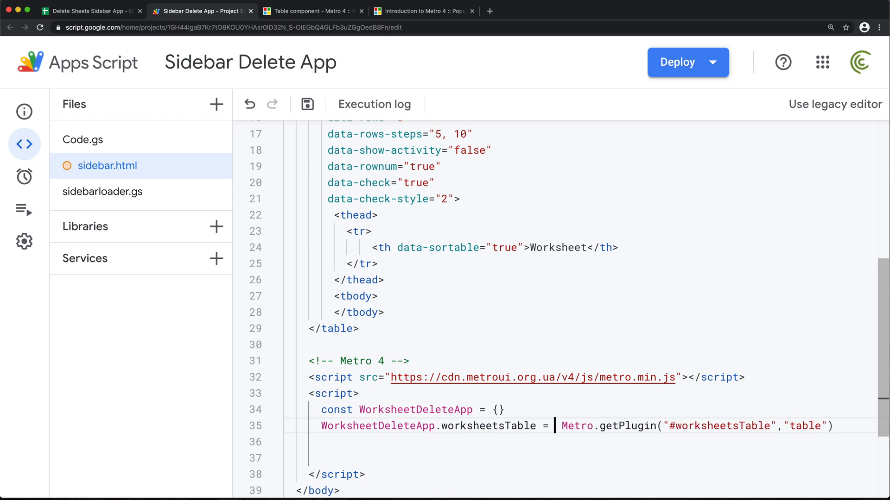
{"action": "left_click", "coordinate": [306, 104]}
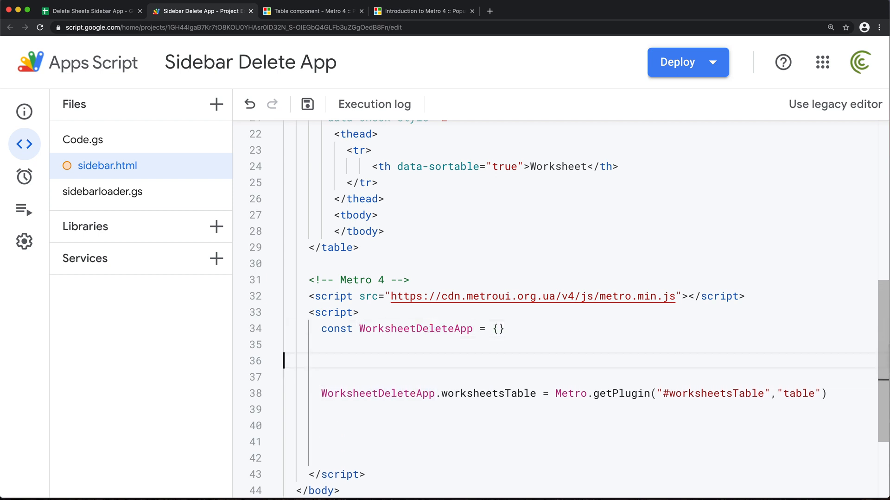
Wrap the plugin assignment in WorksheetDeleteApp.afterSidebarLoads = function(){ ... }
{"action": "type", "text": "WorksheetDeleteApp.a"}
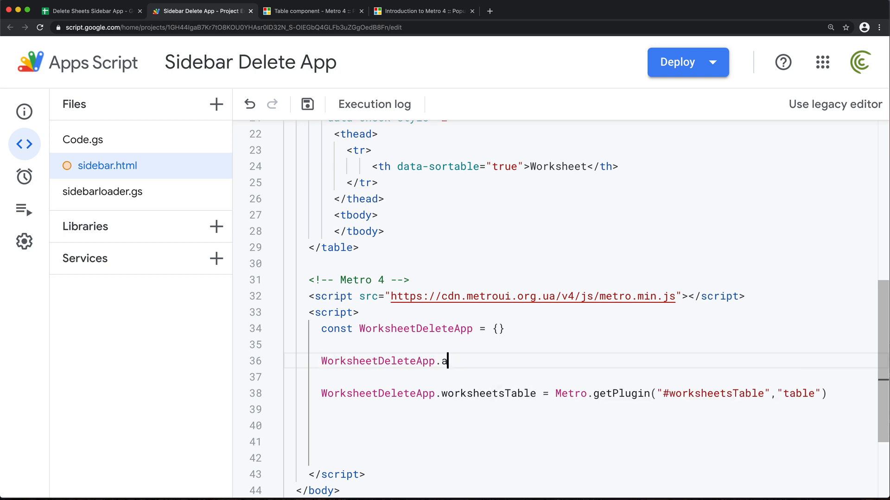
{"action": "type", "text": "fterSidebarLoads"}
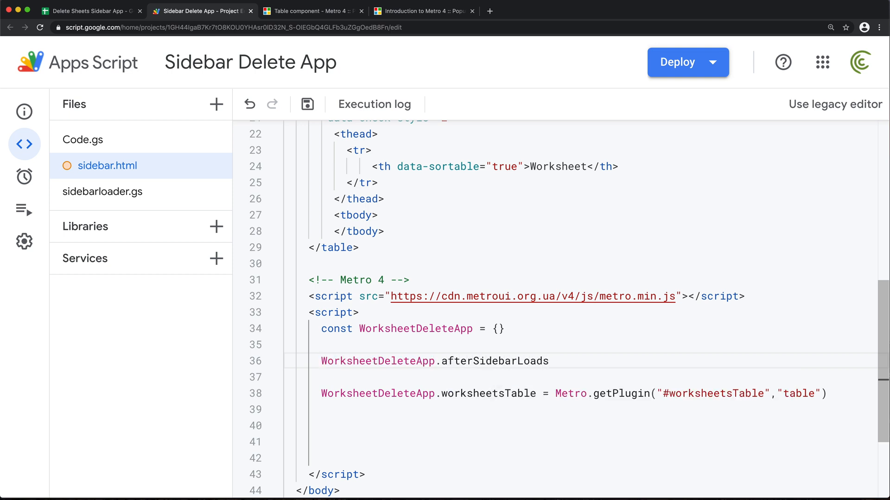
{"action": "type", "text": "= function(){"}
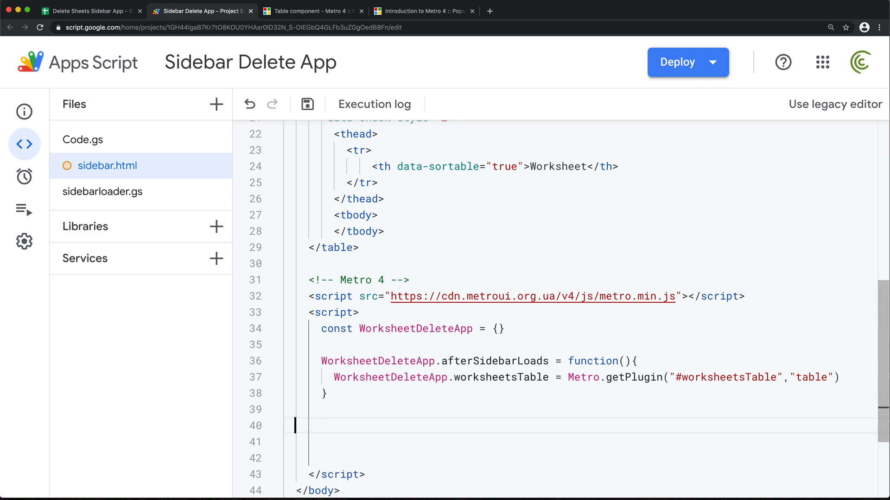
{"action": "double_click", "coordinate": [495, 361]}
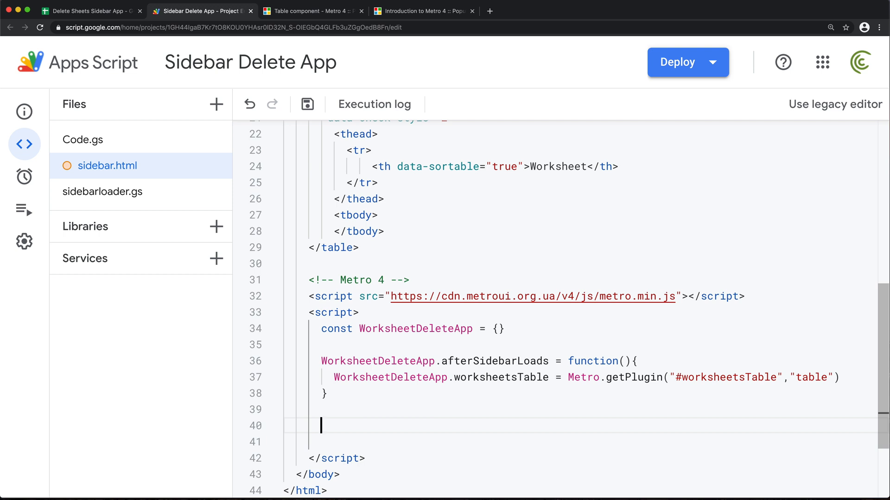
Start document.addEventListener("DOMContentLoaded", ) below afterSidebarLoads and copy the afterSidebarLoads name
{"action": "type", "text": "document"}
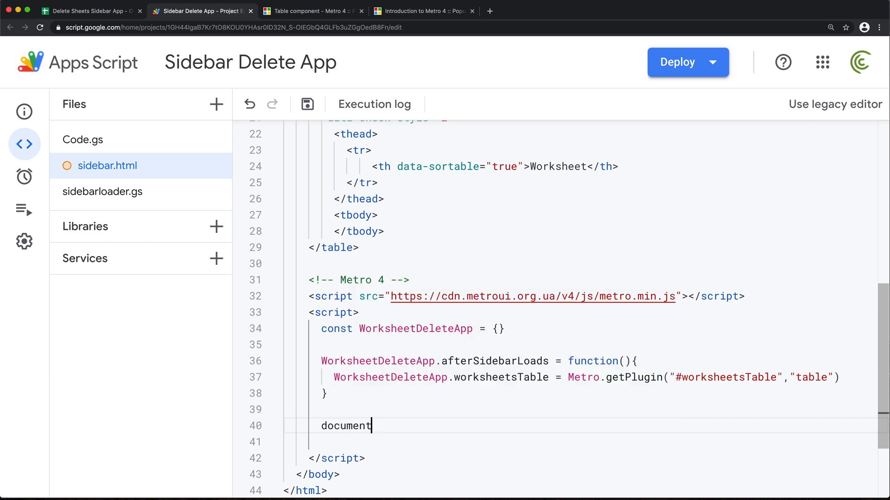
{"action": "type", "text": ".addEventListe"}
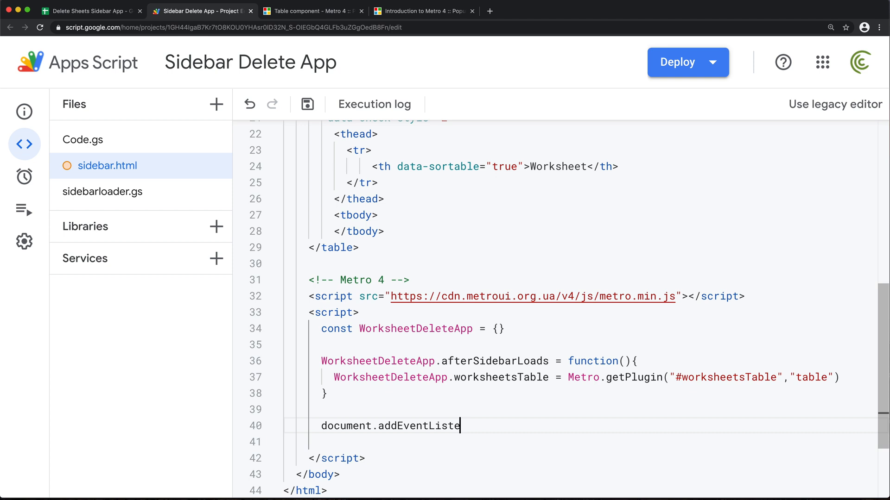
{"action": "type", "text": "ner(\"\")"}
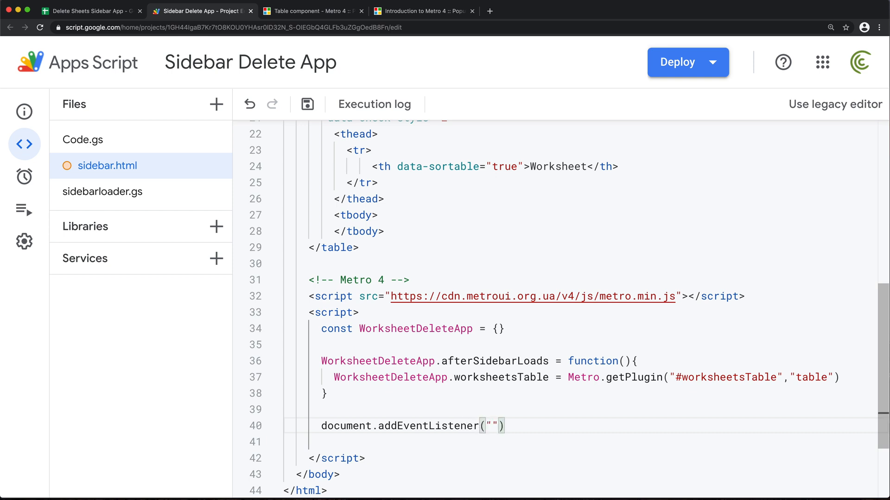
{"action": "type", "text": "DOMContentL"}
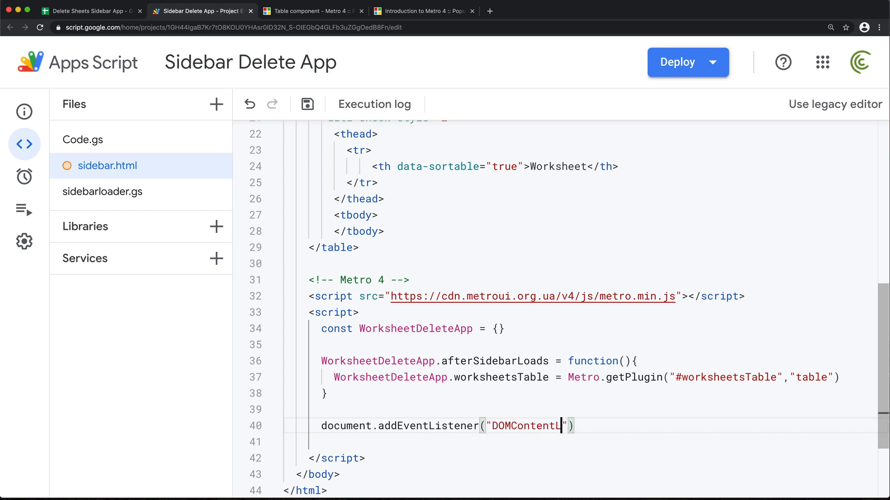
{"action": "type", "text": "oaded"}
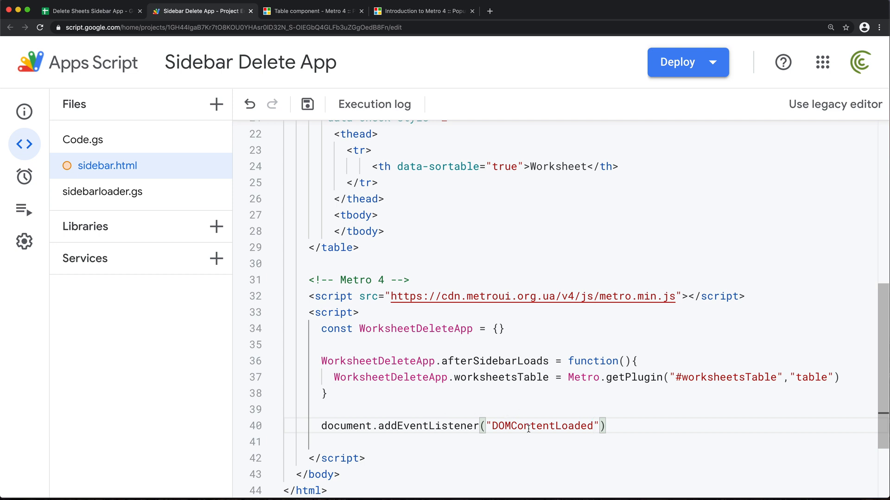
{"action": "double_click", "coordinate": [542, 426]}
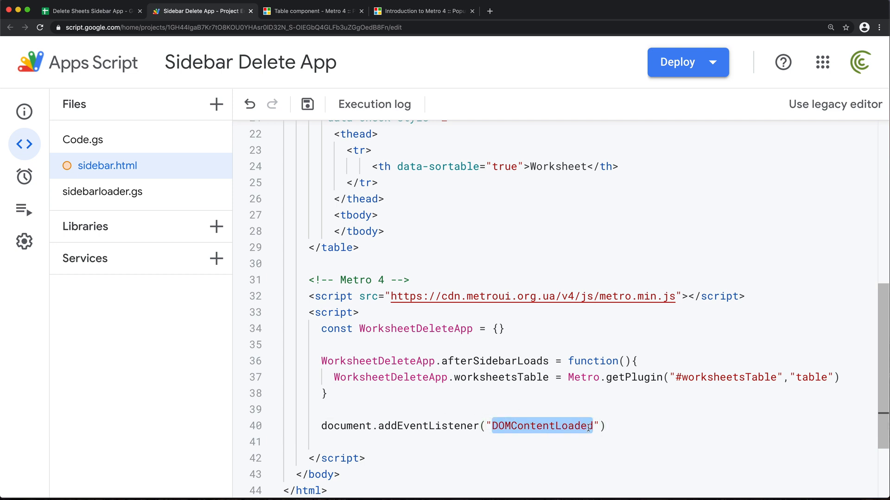
{"action": "type", "text": ","}
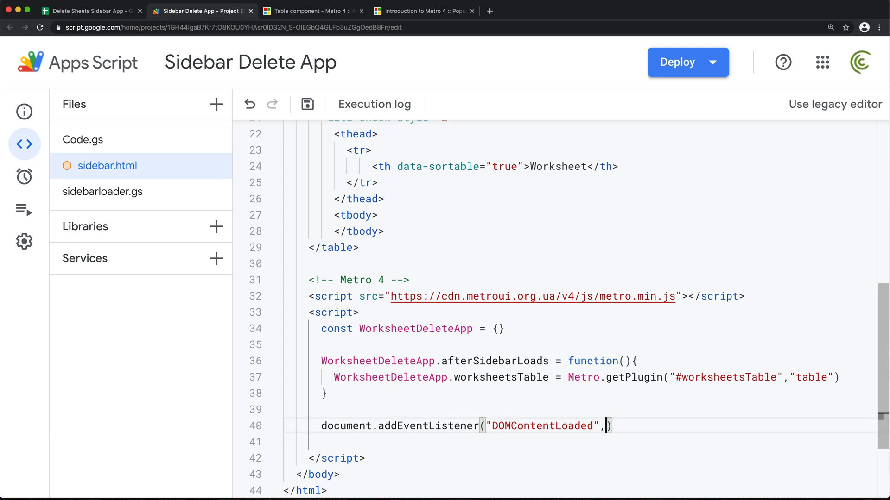
{"action": "double_click", "coordinate": [499, 360]}
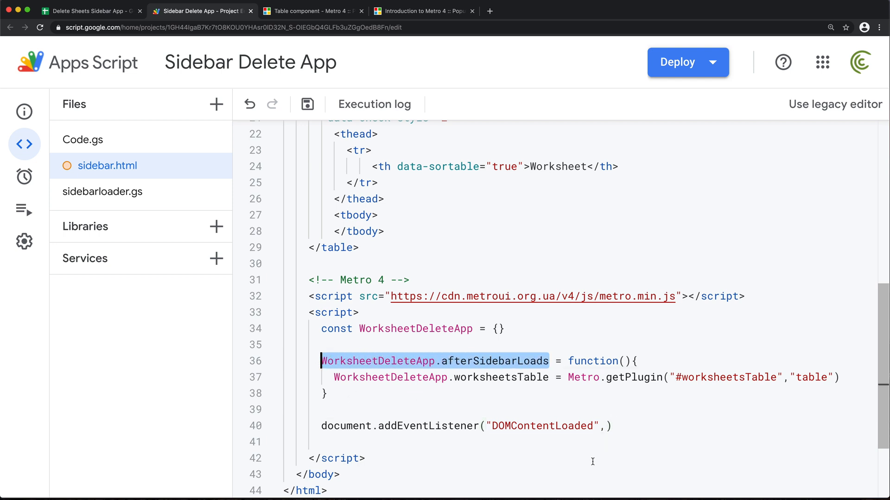
Pass WorksheetDeleteApp.afterSidebarLoads as the DOMContentLoaded handler
{"action": "type", "text": "WorksheetDeleteApp.afterSidebarLoads"}
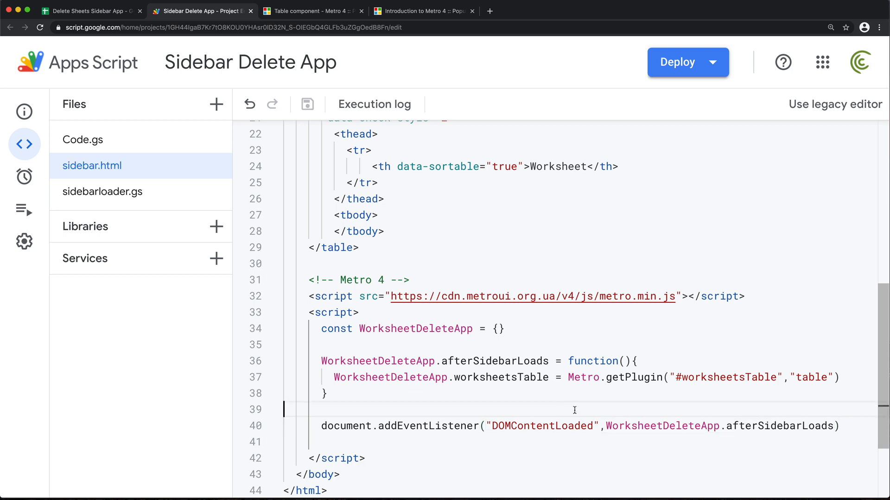
{"action": "double_click", "coordinate": [500, 378]}
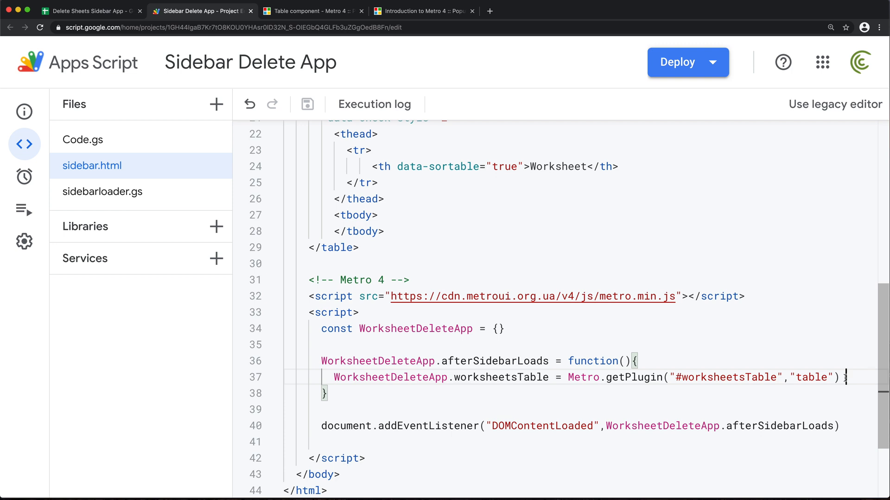
Call WorksheetDeleteApp.worksheetsTable.setItems(aoa) inside afterSidebarLoads after creating the table
{"action": "type", "text": "WorksheetDeleteApp.worksheetsTable"}
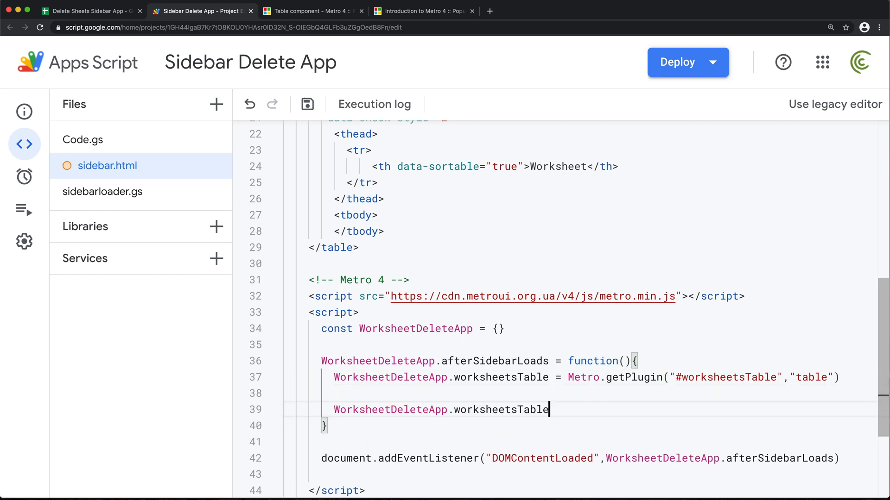
{"action": "type", "text": "."}
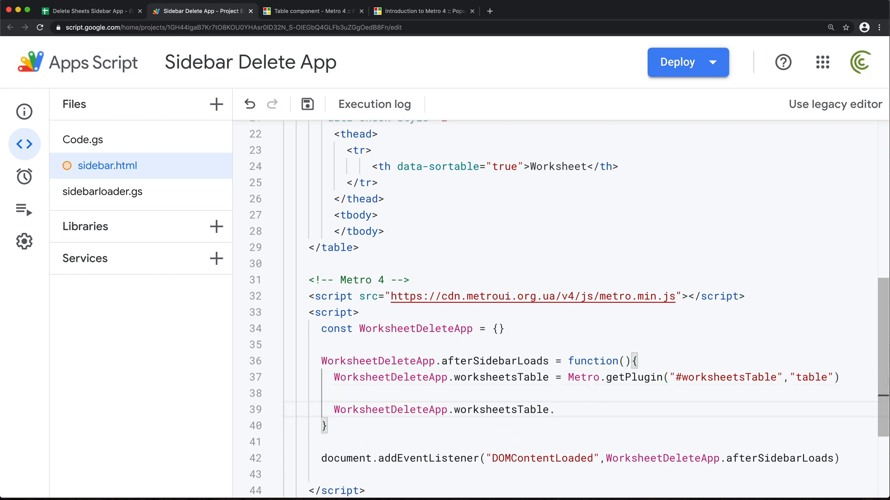
{"action": "type", "text": "s"}
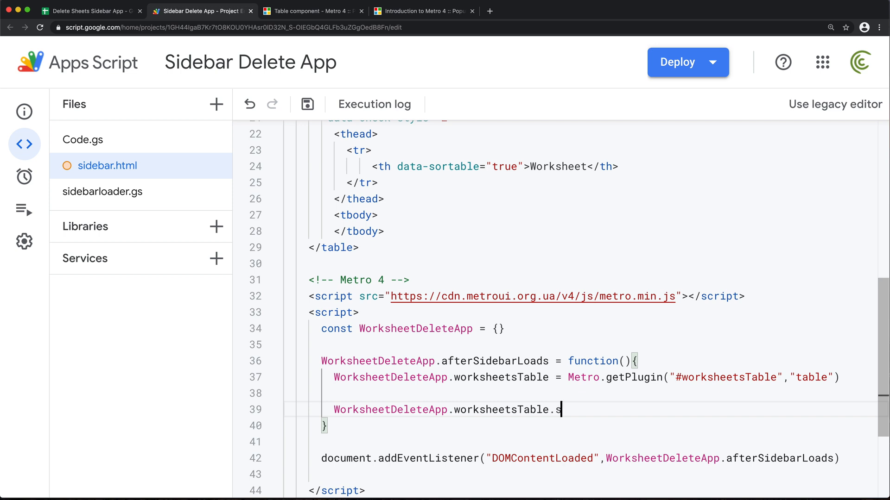
{"action": "type", "text": "etItems"}
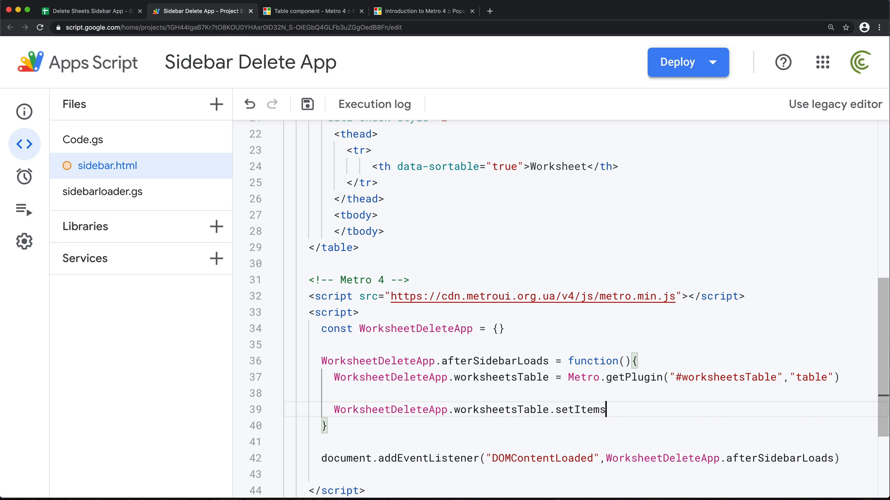
{"action": "type", "text": "()"}
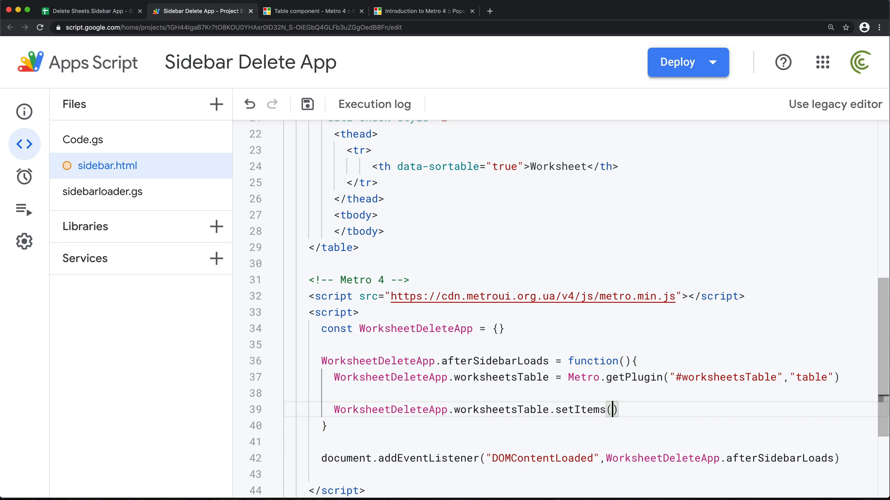
{"action": "type", "text": "ar"}
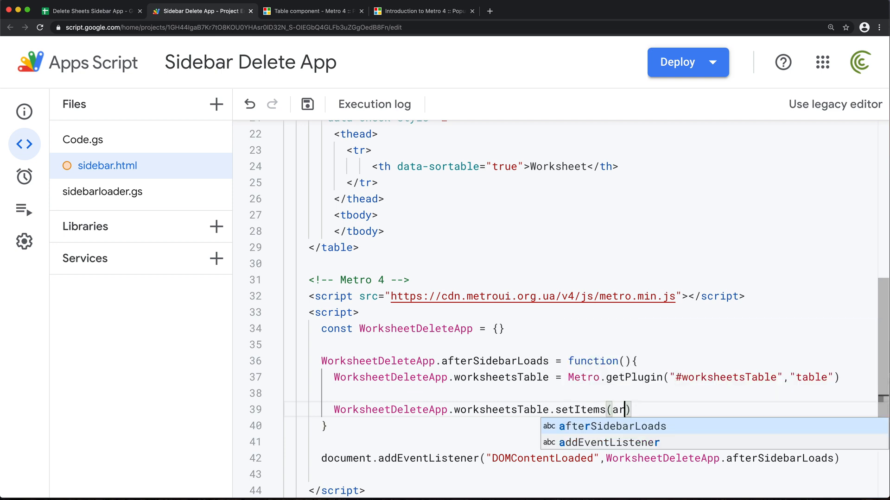
{"action": "type", "text": "oa"}
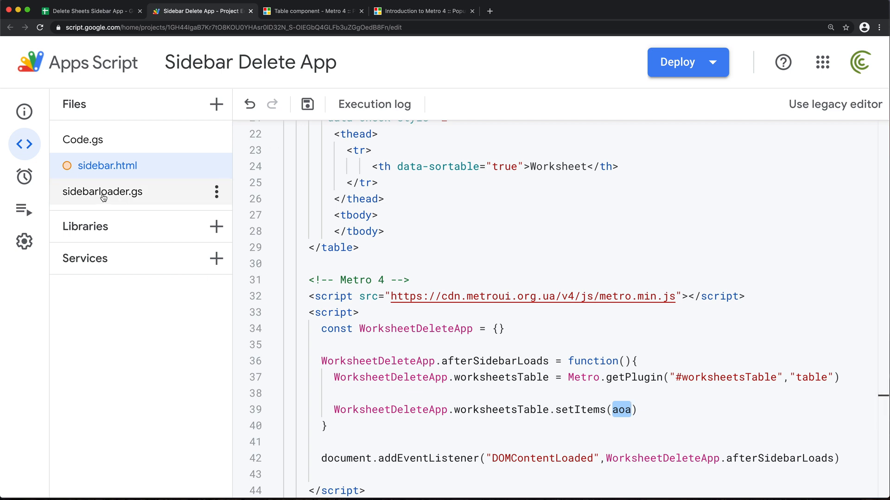
Wrap sheet.getSheetName() in [ ] in Code.gs and copy getWorksheetNames back to sidebar.html
{"action": "left_click", "coordinate": [83, 140]}
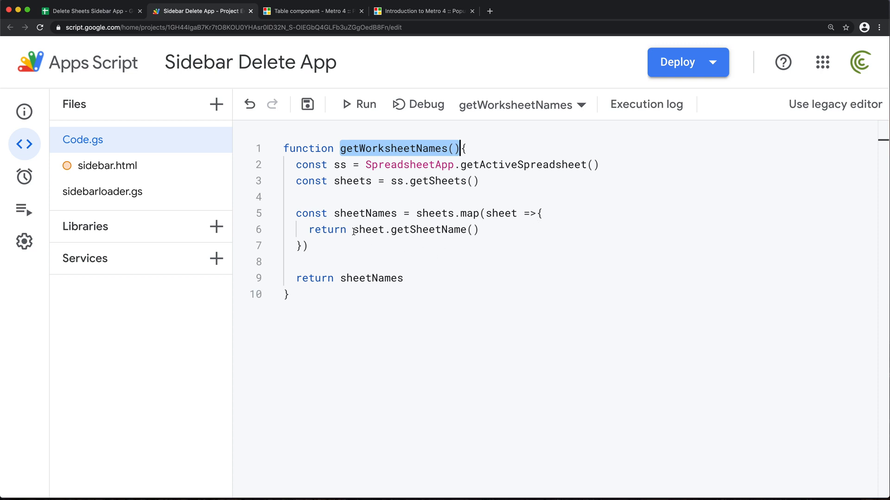
{"action": "type", "text": "["}
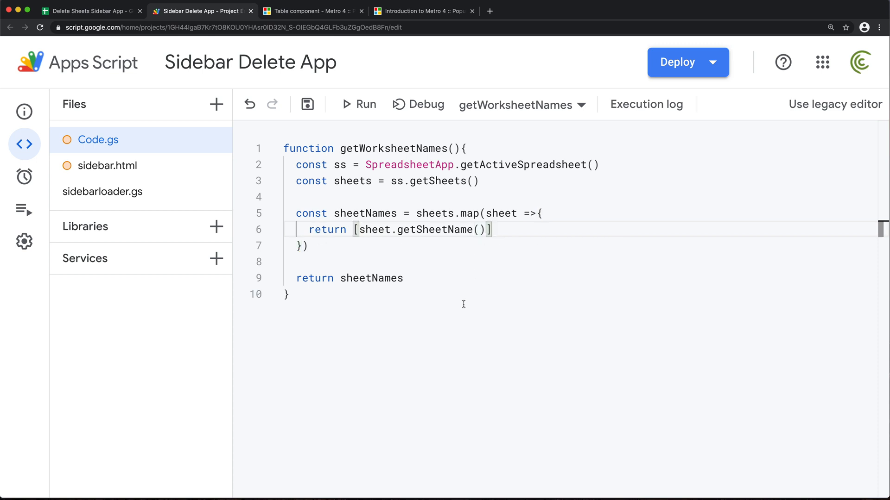
{"action": "left_click", "coordinate": [106, 166]}
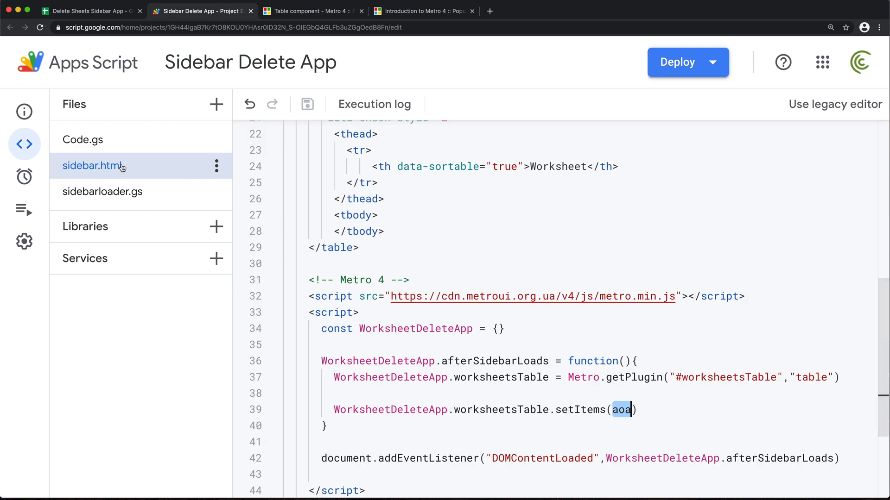
{"action": "left_click", "coordinate": [83, 140]}
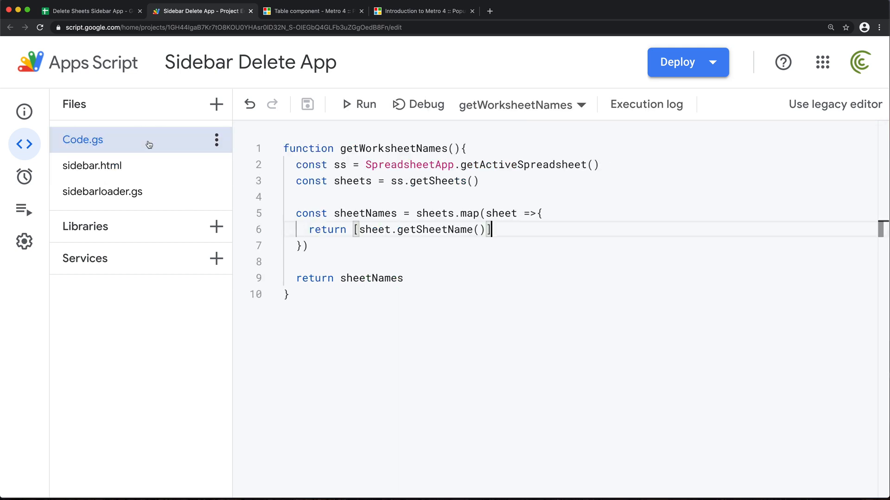
{"action": "double_click", "coordinate": [399, 148]}
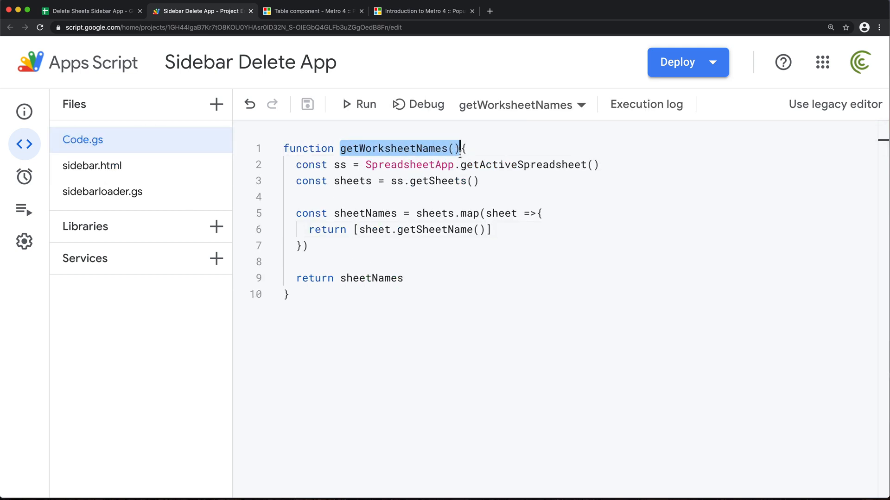
{"action": "left_click", "coordinate": [92, 165]}
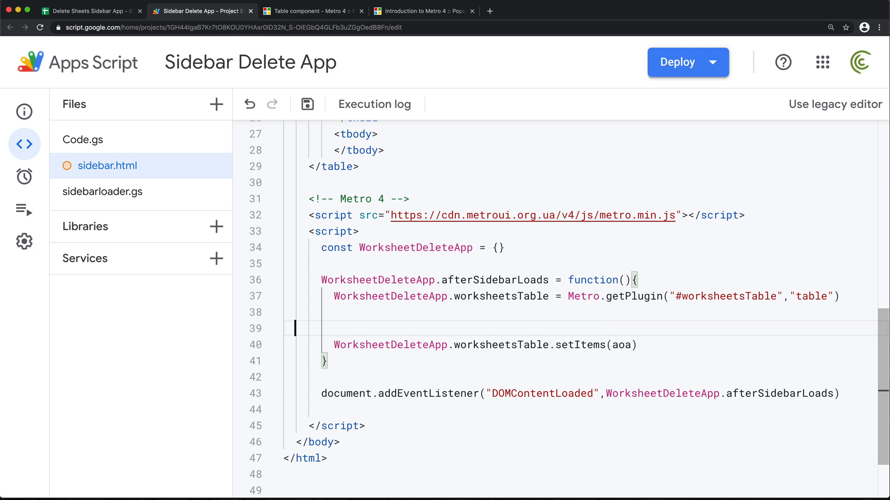
Add google.script.run.withSuccessHandler().getWorksheetNames() in the sidebar script
{"action": "type", "text": "google.script"}
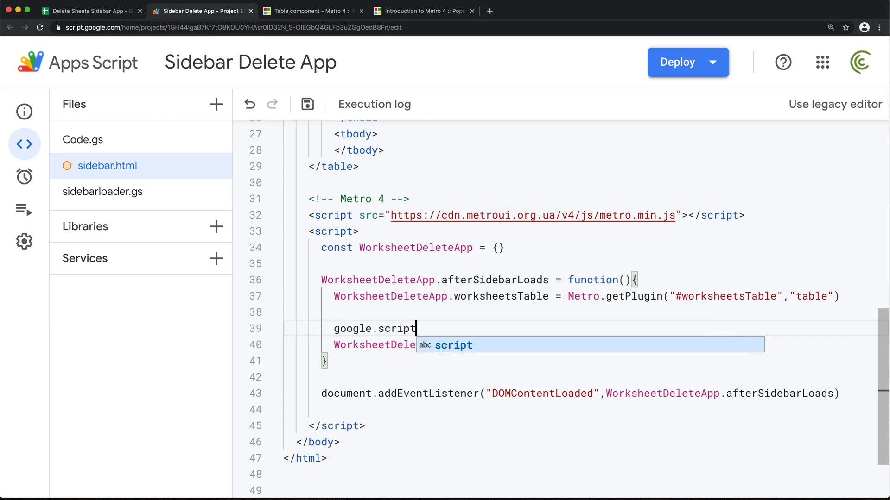
{"action": "type", "text": ".run."}
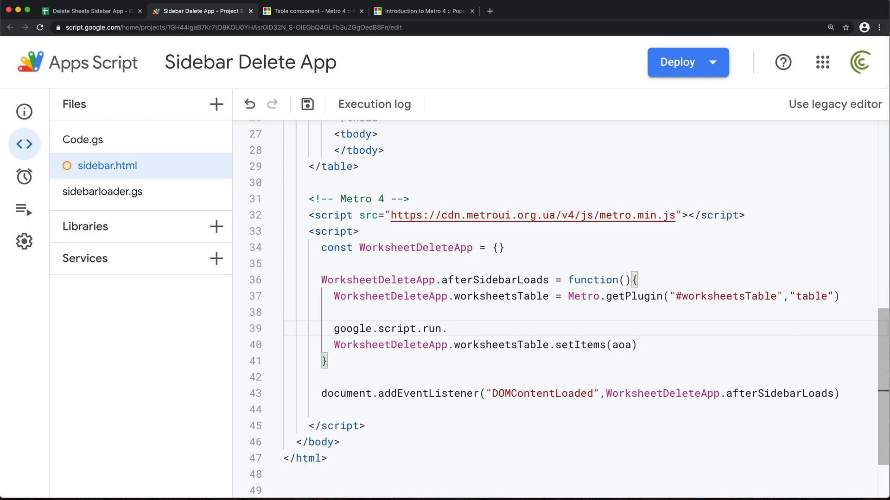
{"action": "type", "text": "withSu"}
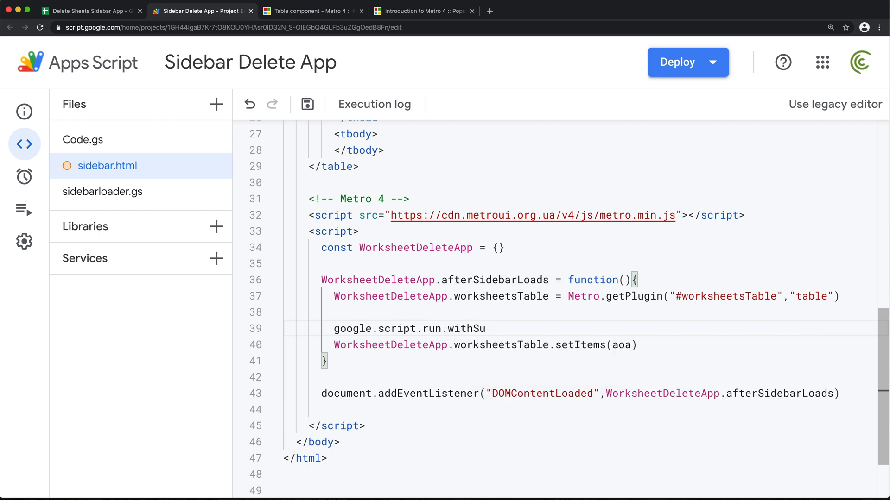
{"action": "type", "text": "ccessHandler("}
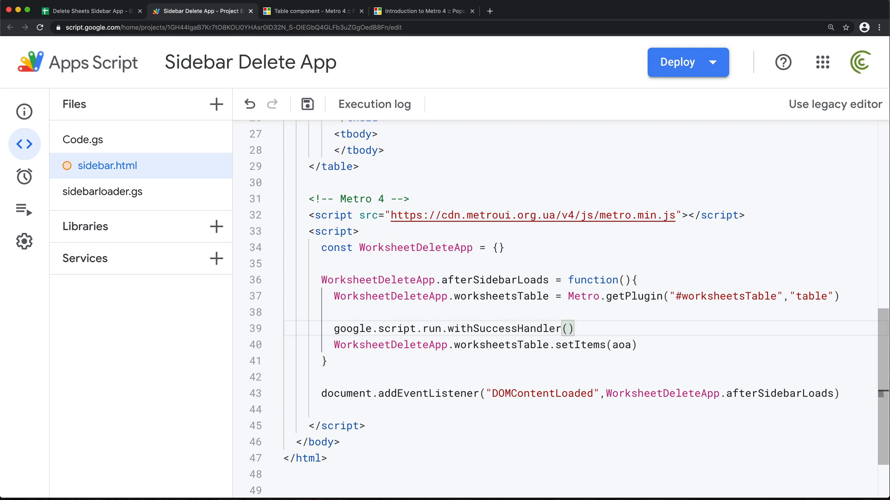
{"action": "type", "text": "."}
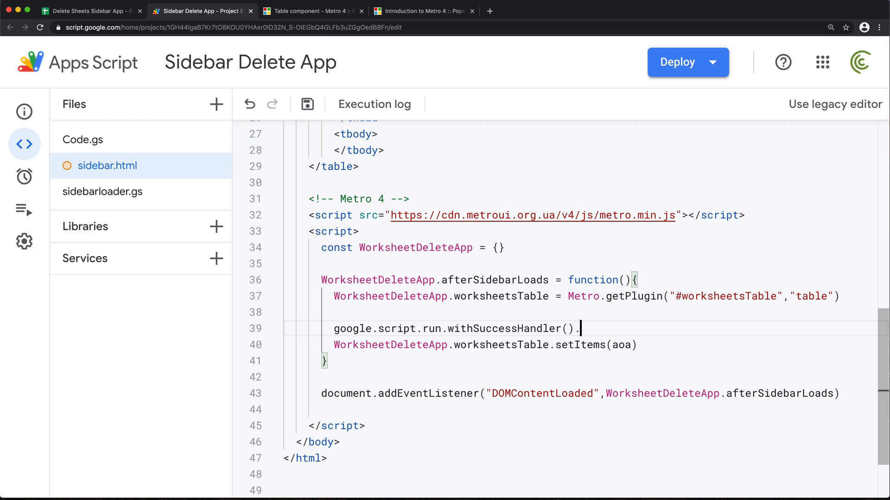
{"action": "type", "text": "getWorksheetNames()"}
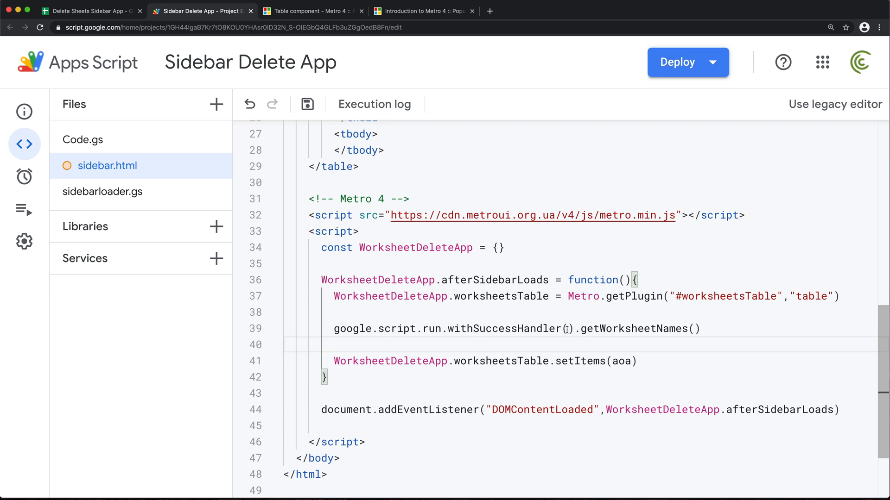
Begin a sheetNames arrow function inside withSuccessHandler after checking Code.gs
{"action": "double_click", "coordinate": [504, 329]}
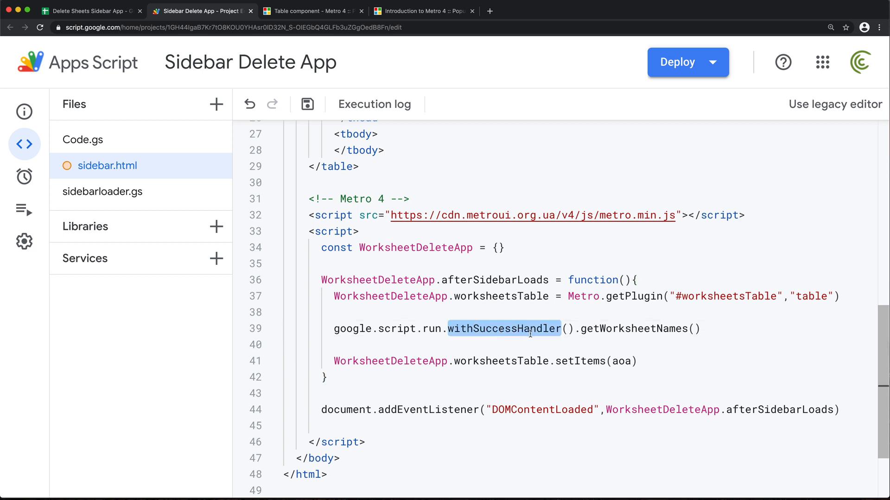
{"action": "left_click", "coordinate": [567, 328]}
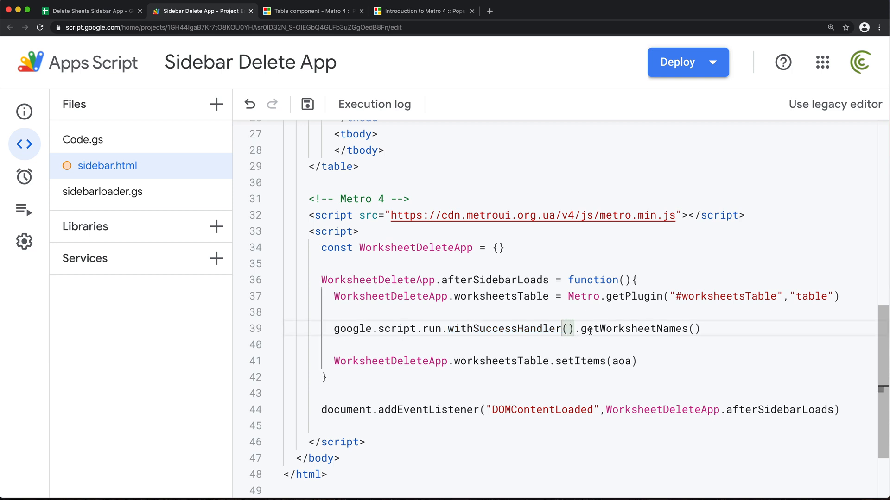
{"action": "left_click", "coordinate": [568, 328]}
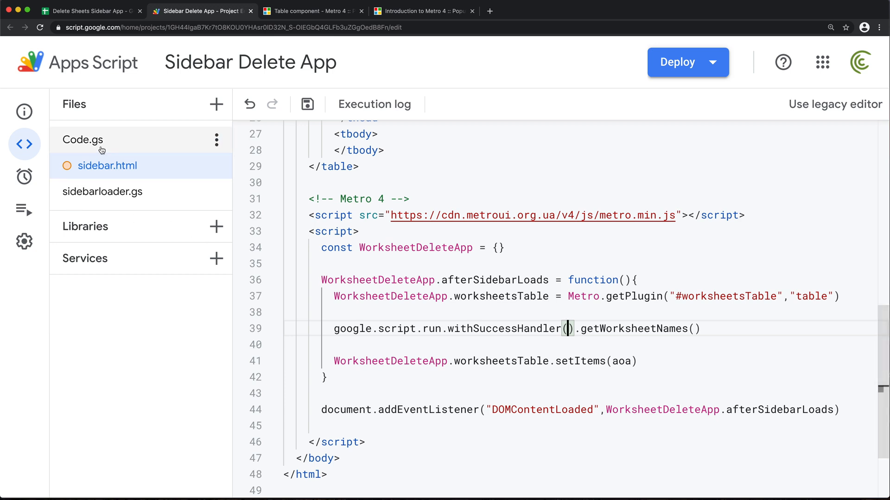
{"action": "left_click", "coordinate": [83, 140]}
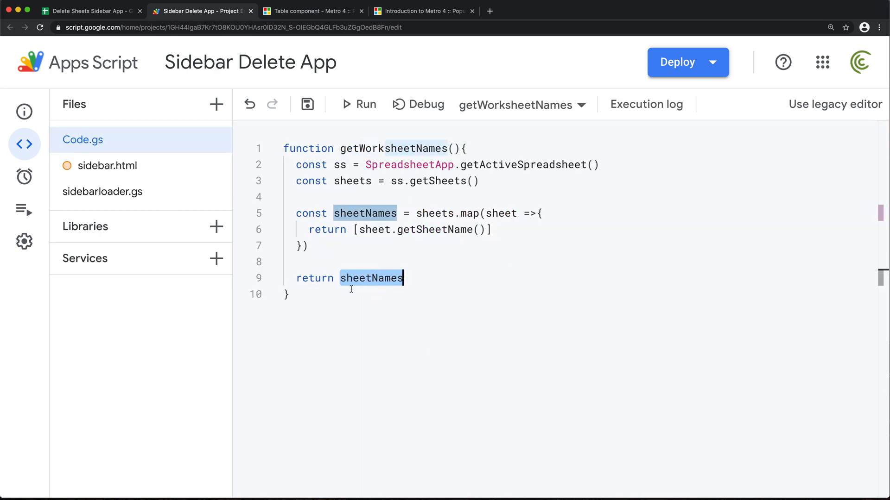
{"action": "left_click", "coordinate": [107, 165]}
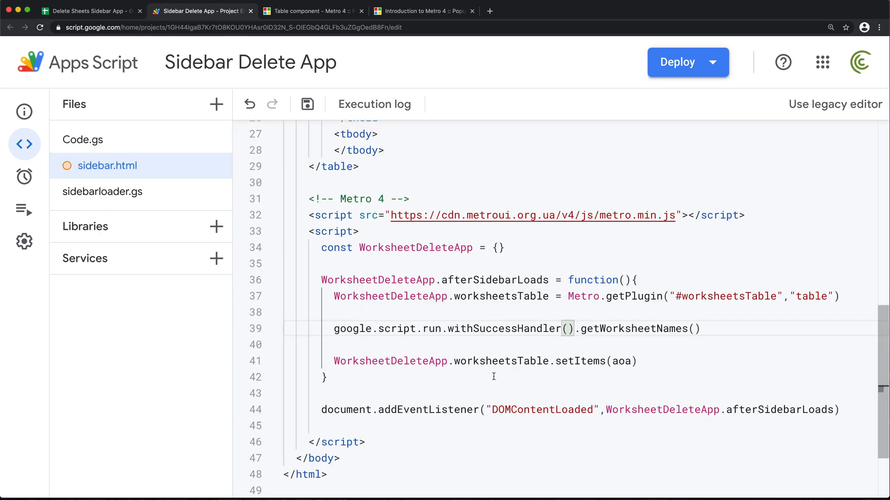
{"action": "type", "text": "sheetNames"}
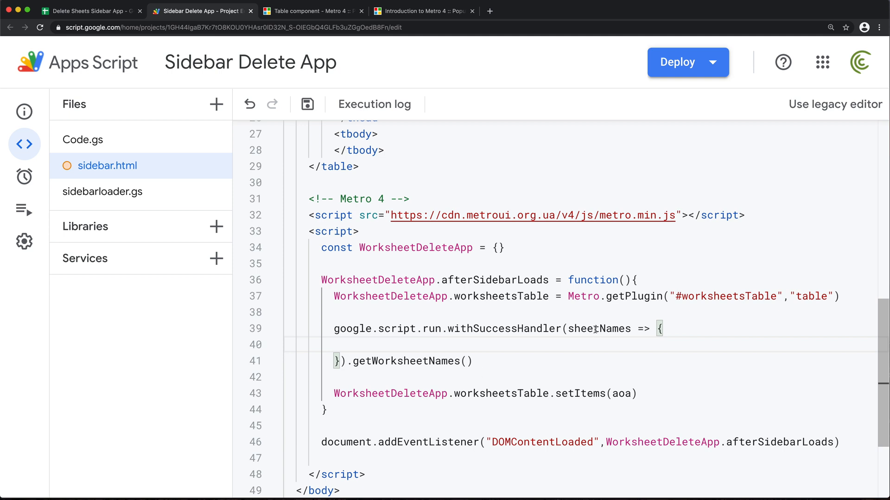
Move setItems into the handler and pass sheetNames instead of aoa
{"action": "double_click", "coordinate": [599, 328]}
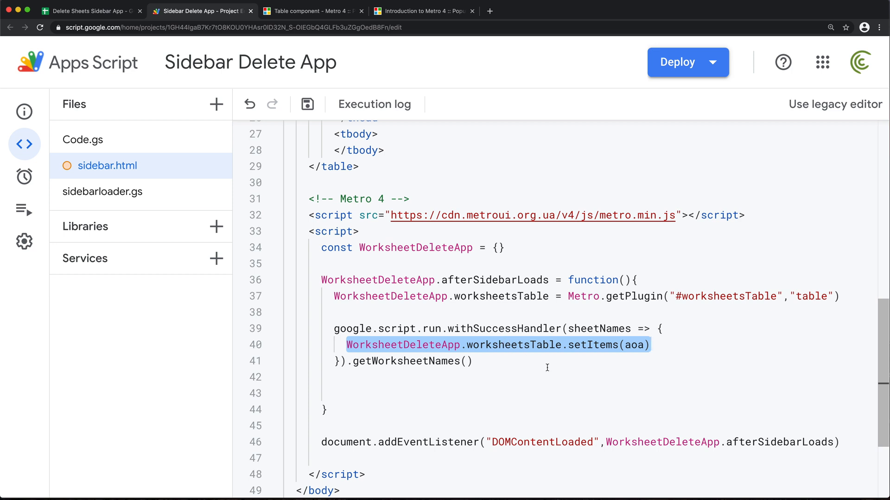
{"action": "double_click", "coordinate": [634, 344]}
{"action": "type", "text": "sheetNames"}
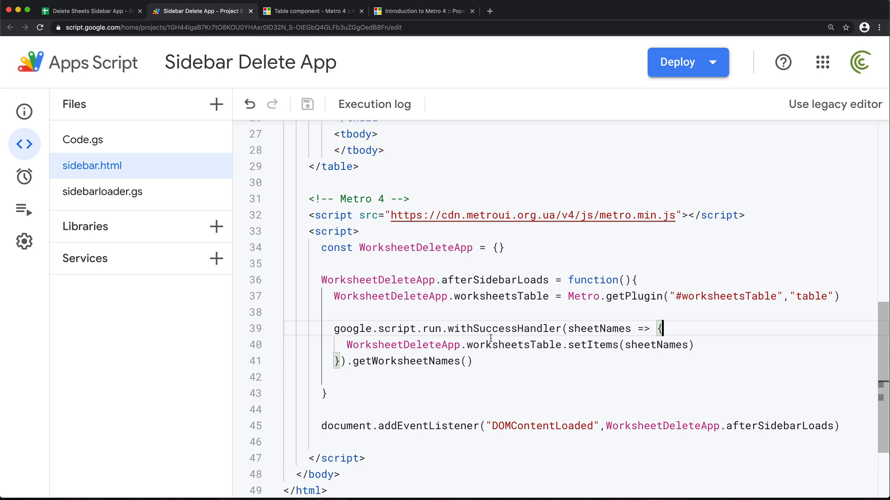
{"action": "double_click", "coordinate": [591, 344]}
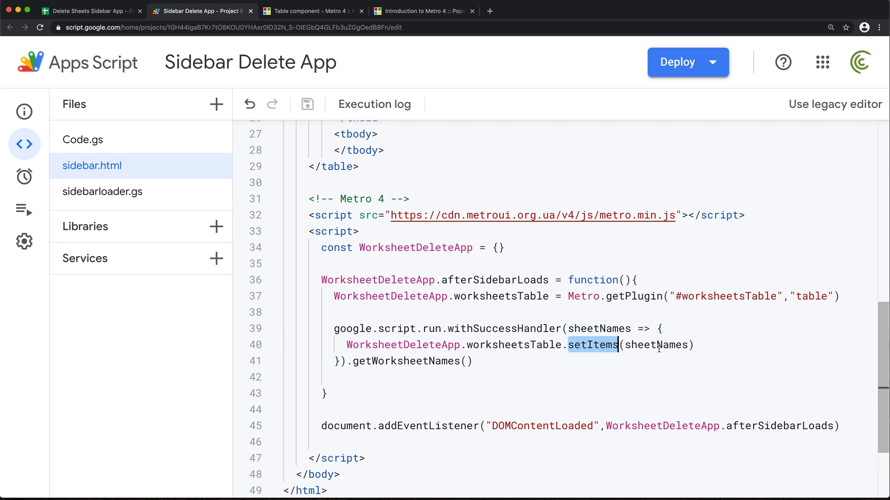
{"action": "double_click", "coordinate": [655, 345]}
{"action": "type", "text": "WorksheetDeleteApp.worksheetsTable"}
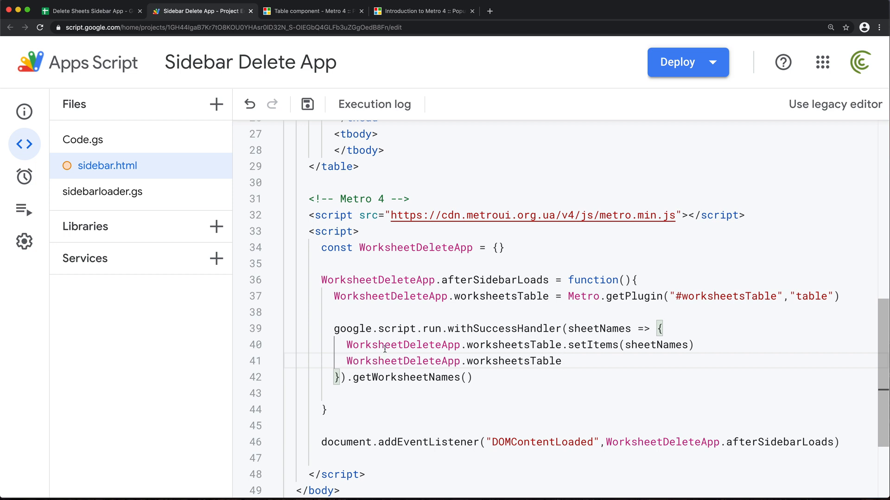
Add WorksheetDeleteApp.worksheetsTable.reload() after setItems
{"action": "type", "text": ".r"}
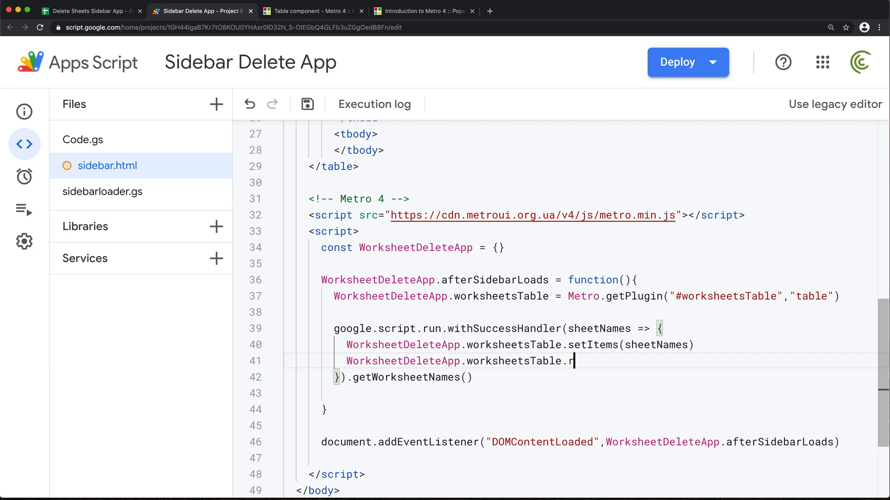
{"action": "type", "text": "eload"}
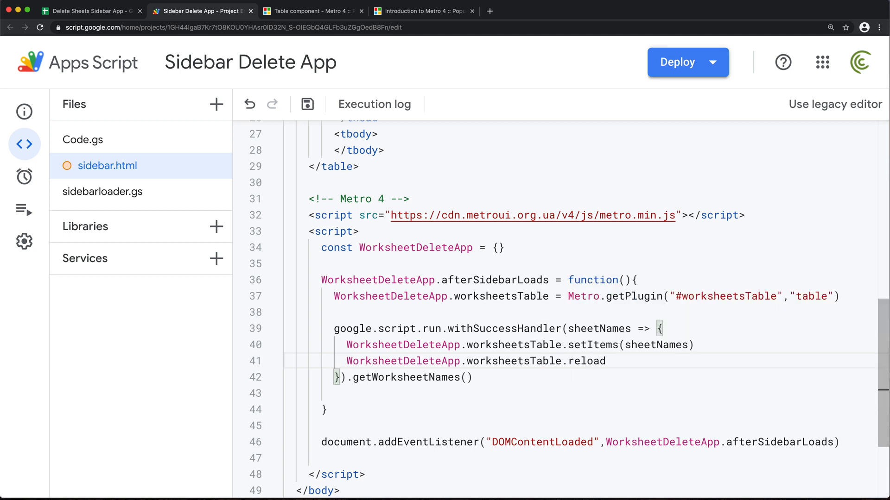
{"action": "type", "text": "()"}
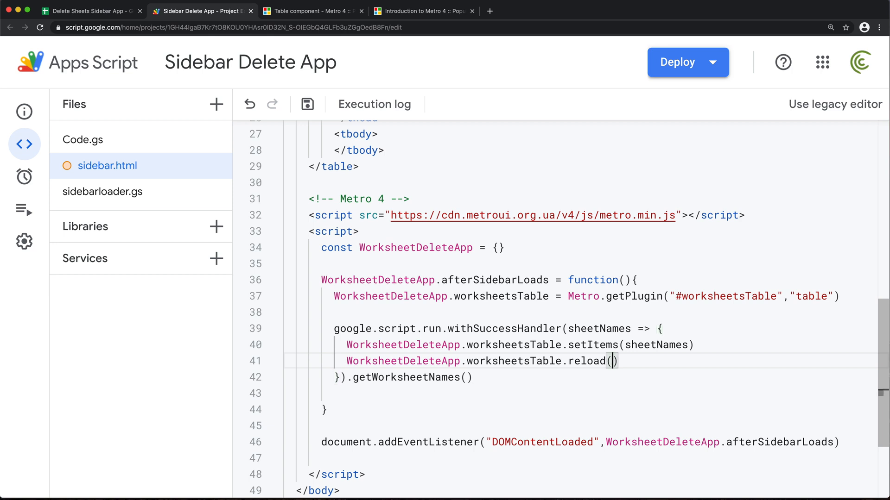
{"action": "double_click", "coordinate": [619, 344]}
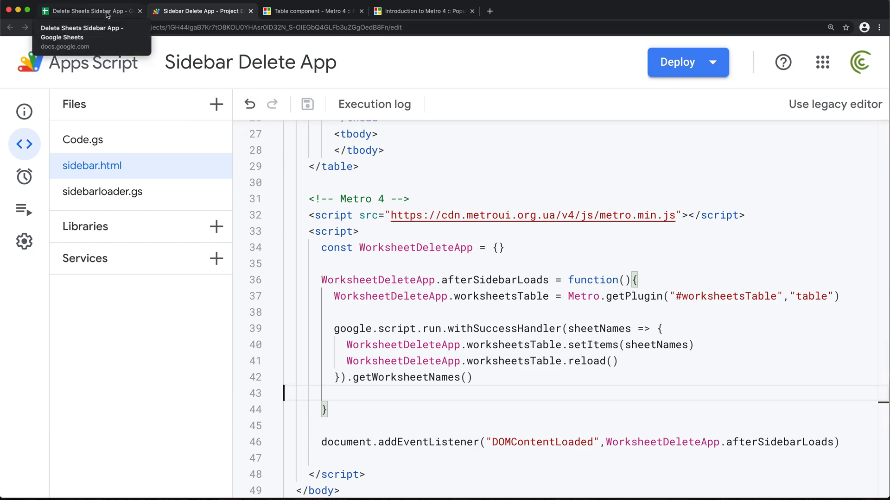
Run Utilities > Delete Worksheets in Sheets and page through the eight worksheet names
{"action": "left_click", "coordinate": [88, 11]}
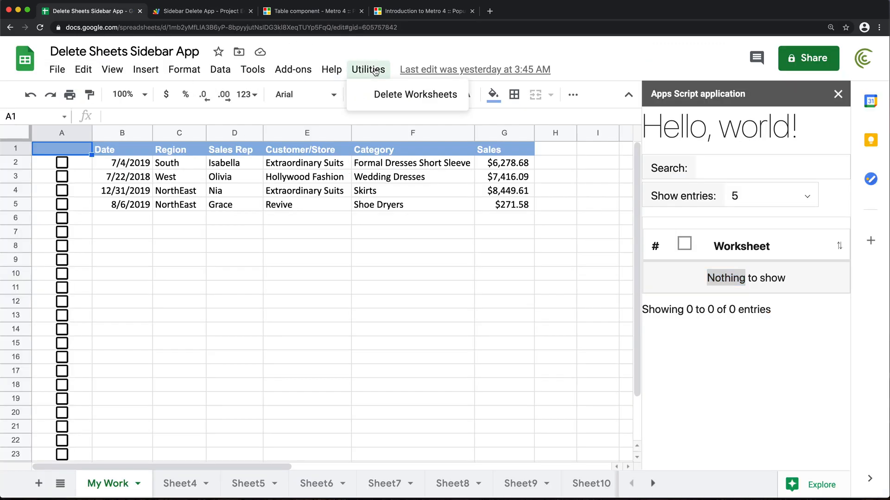
{"action": "left_click", "coordinate": [416, 94]}
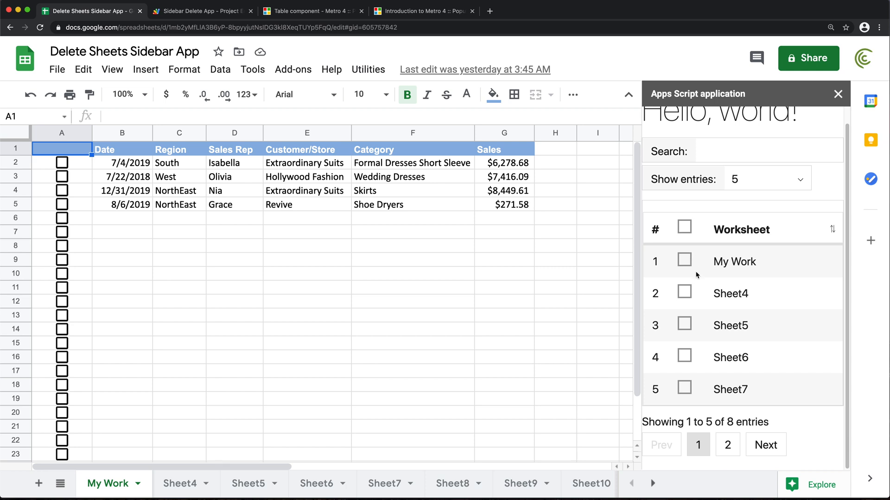
{"action": "mouse_move", "coordinate": [712, 324]}
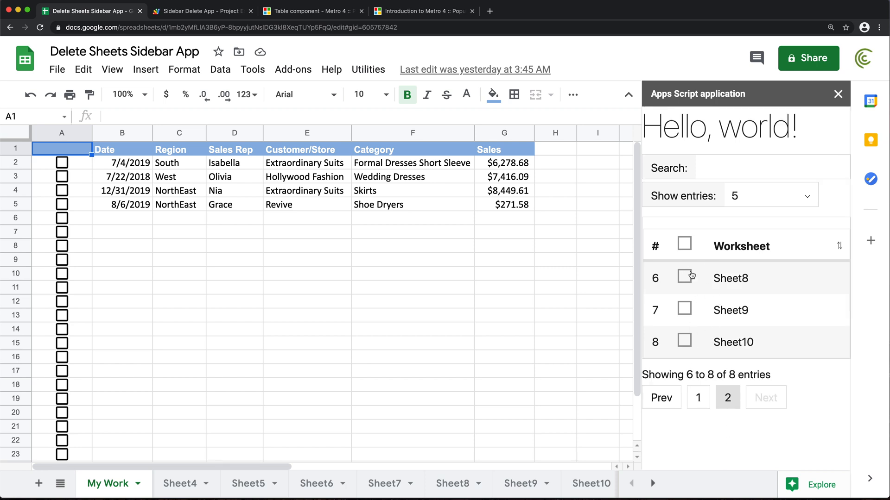
{"action": "left_click", "coordinate": [698, 397]}
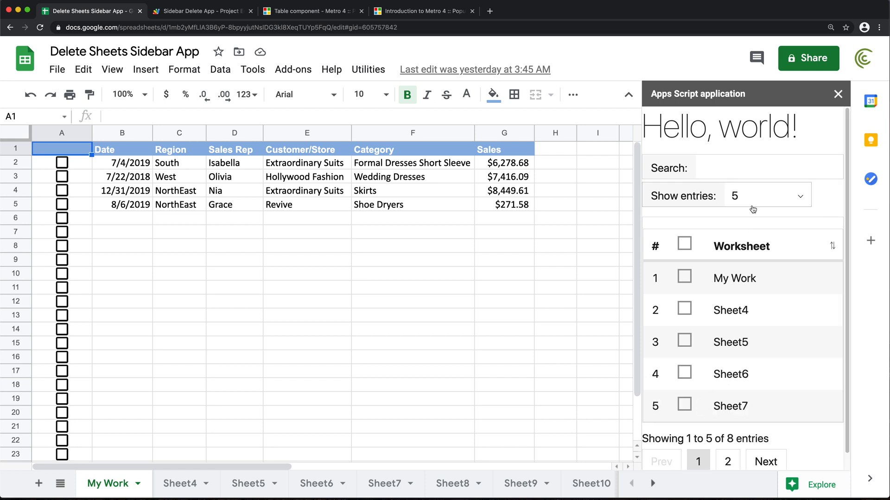
Show ten entries per page, then return to the script editor
{"action": "left_click", "coordinate": [766, 196]}
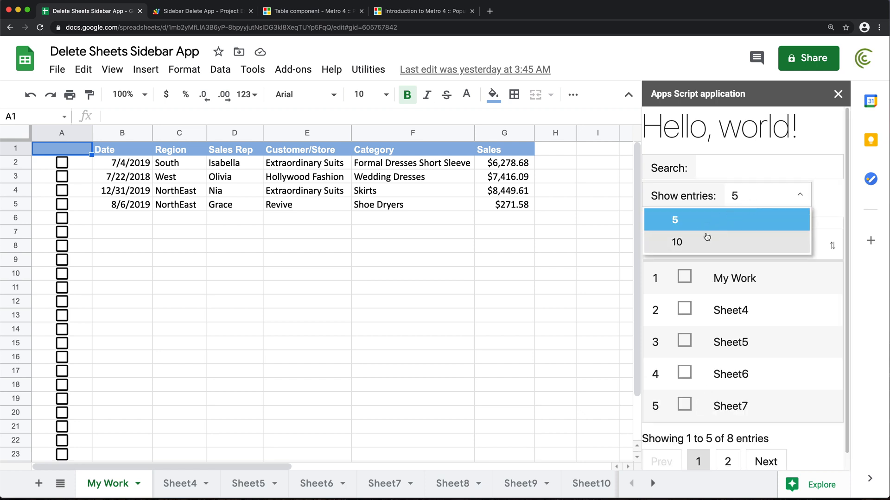
{"action": "left_click", "coordinate": [677, 241]}
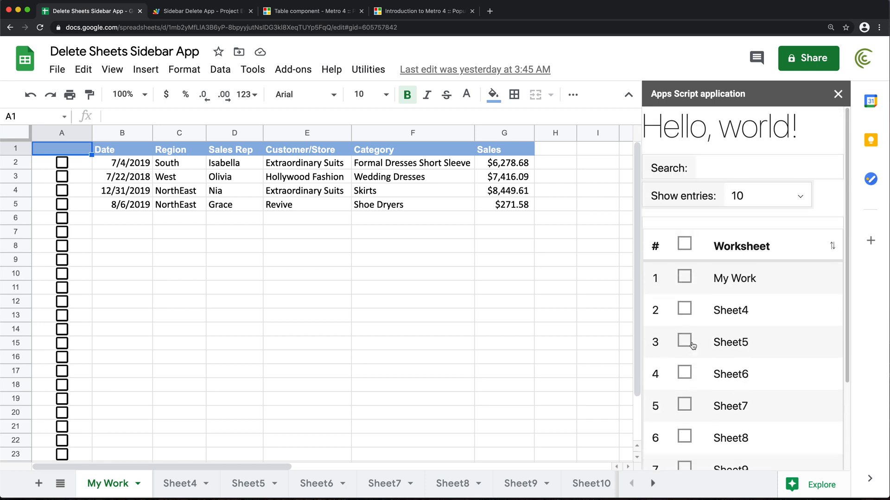
{"action": "left_click", "coordinate": [765, 195]}
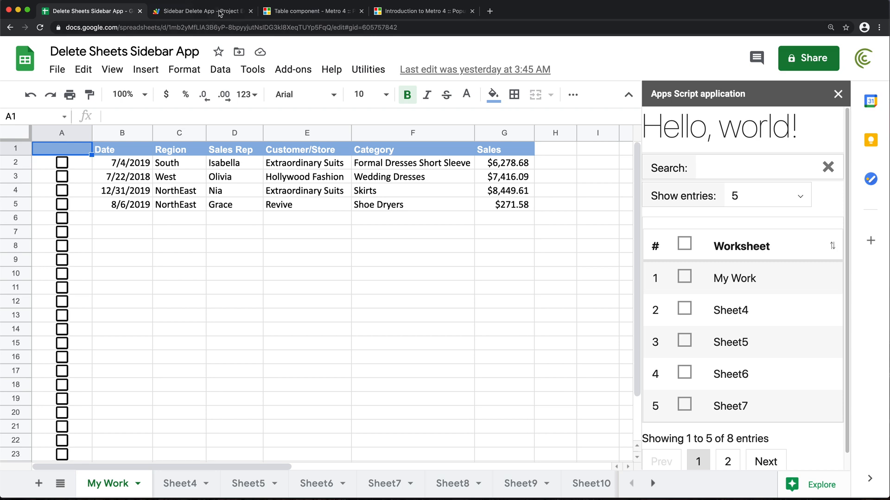
{"action": "left_click", "coordinate": [201, 11]}
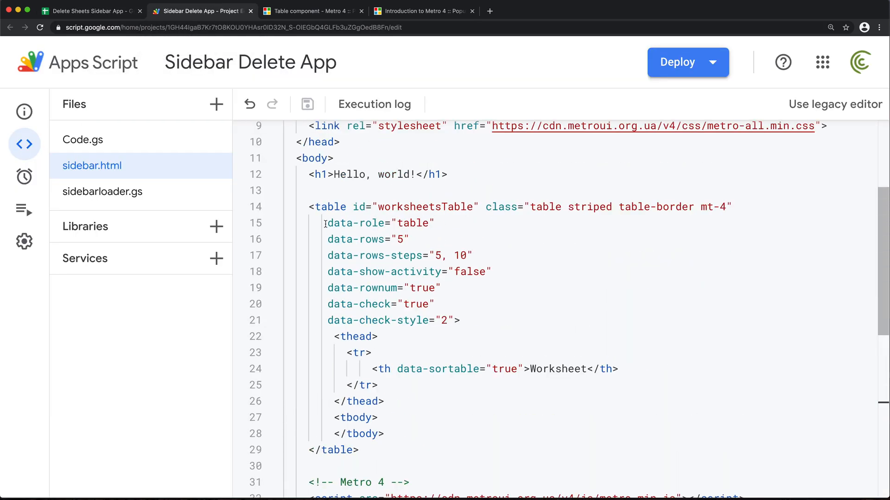
Review the table's data-rows attribute and switch back to the spreadsheet sidebar
{"action": "double_click", "coordinate": [356, 239]}
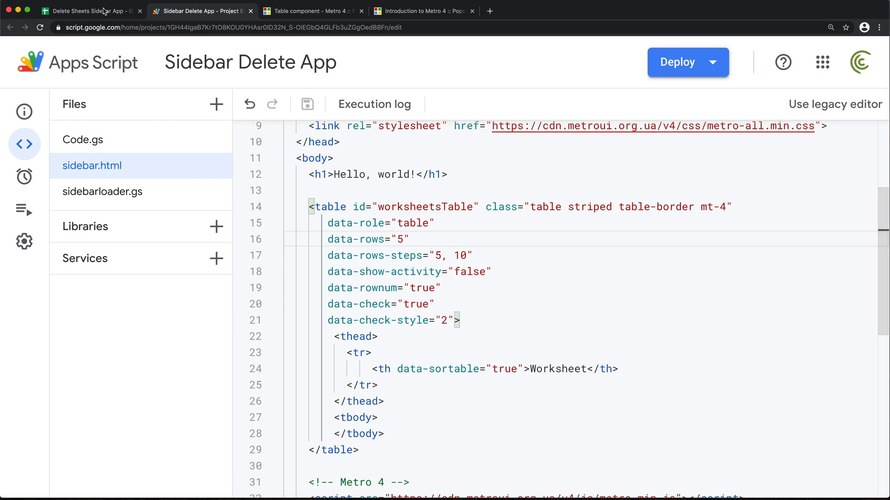
{"action": "left_click", "coordinate": [91, 11]}
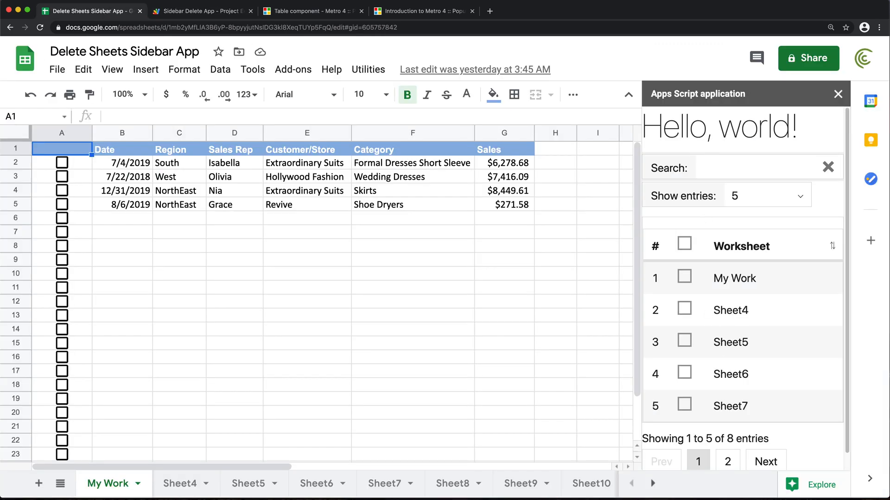
{"action": "mouse_move", "coordinate": [694, 322]}
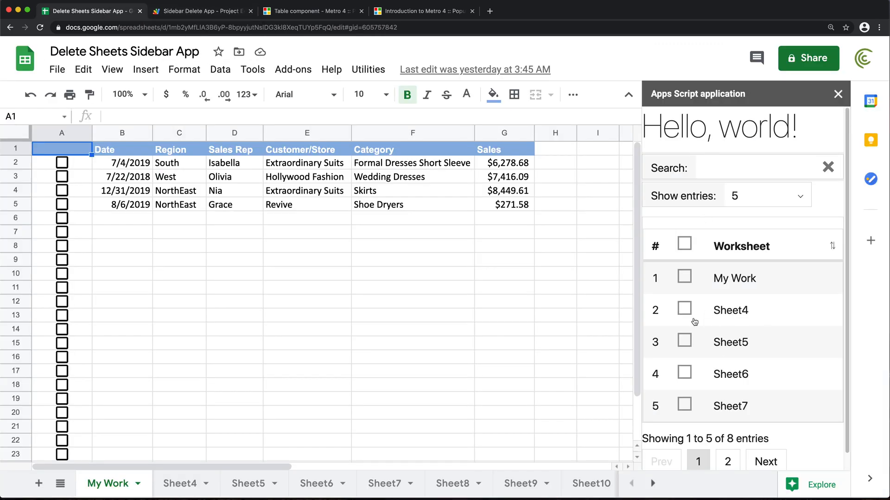